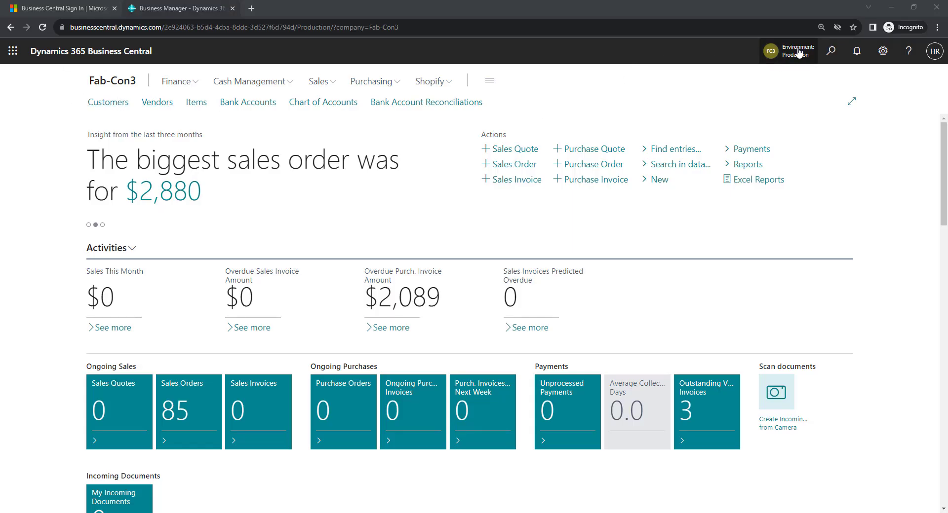
Show the list of available companies in the Production environment, with Fab-Con3 current
{"action": "left_click", "coordinate": [788, 50]}
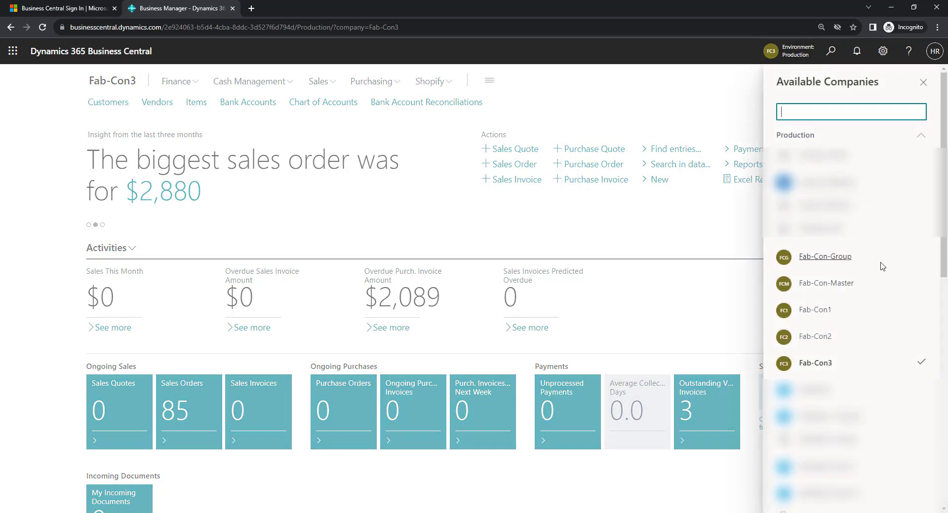
{"action": "mouse_move", "coordinate": [869, 313]}
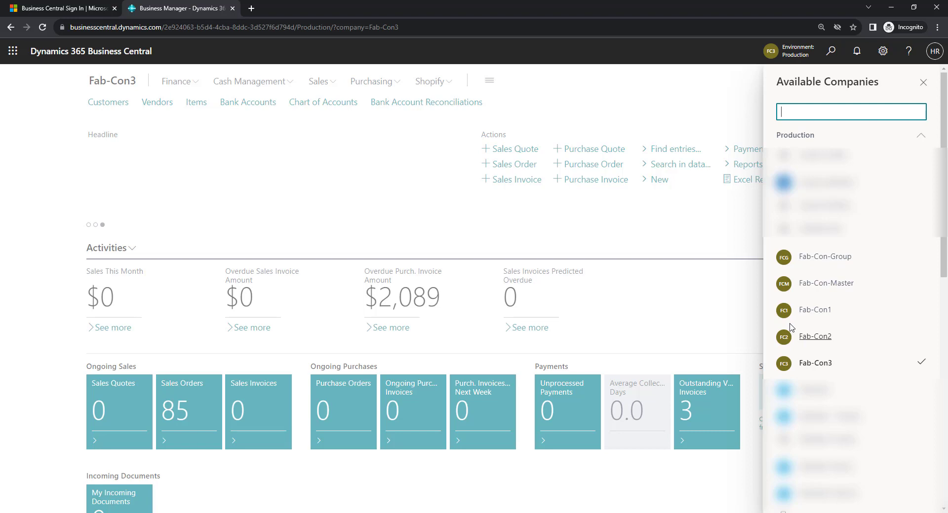
{"action": "mouse_move", "coordinate": [825, 283]}
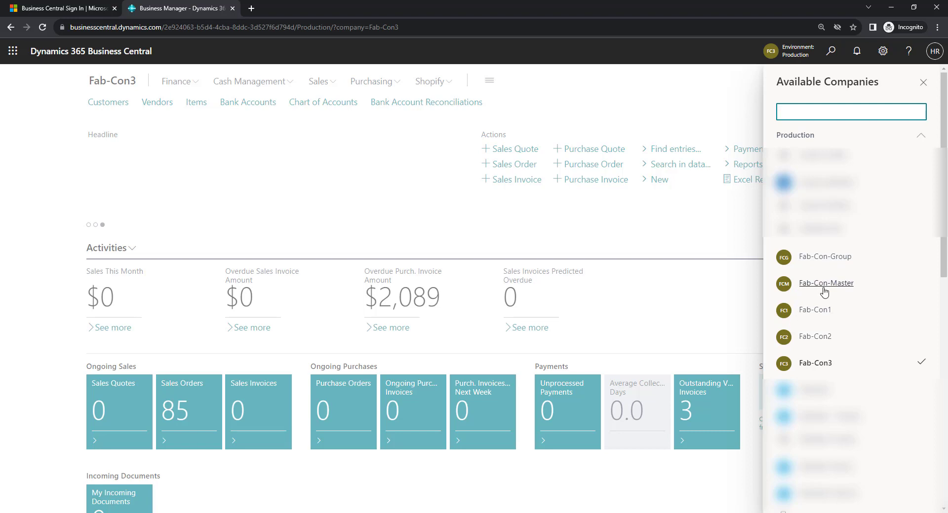
{"action": "mouse_move", "coordinate": [839, 319]}
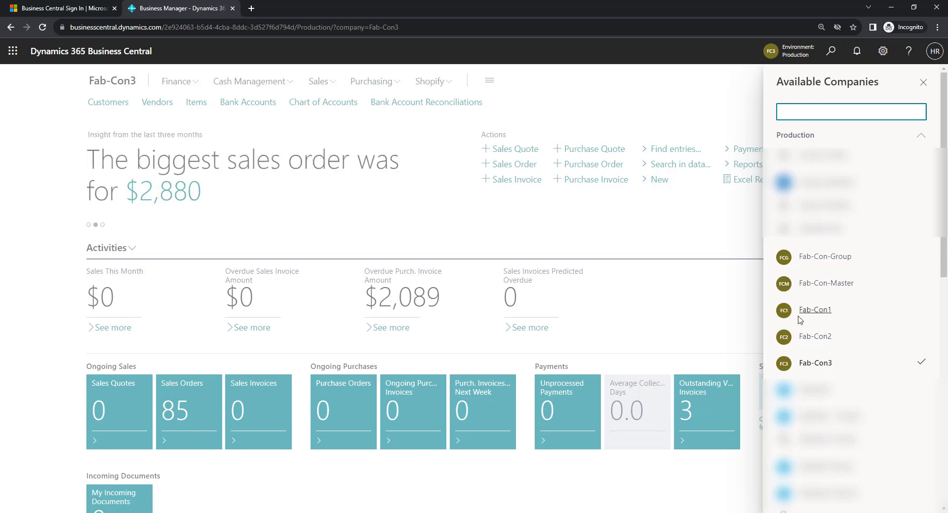
{"action": "mouse_move", "coordinate": [834, 373]}
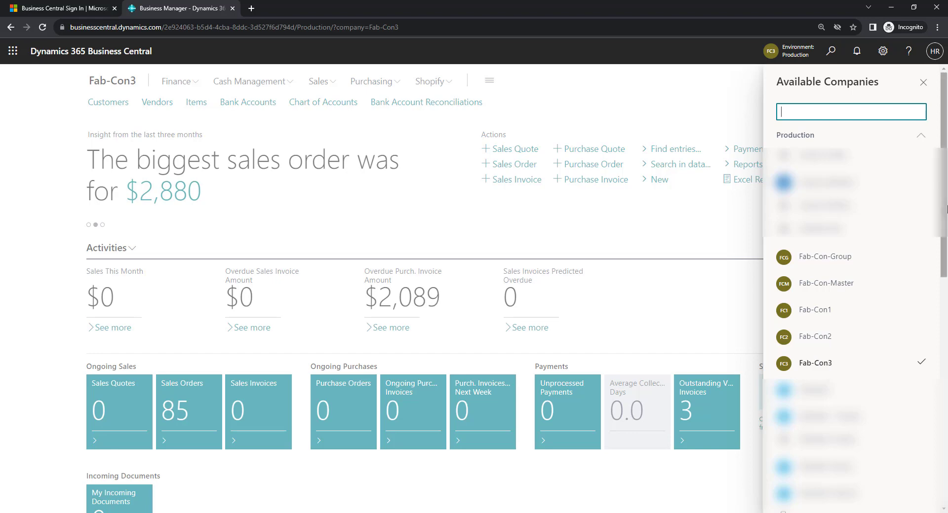
View Fab-Con3's Chart of Accounts from the navigation bar
{"action": "left_click", "coordinate": [922, 82]}
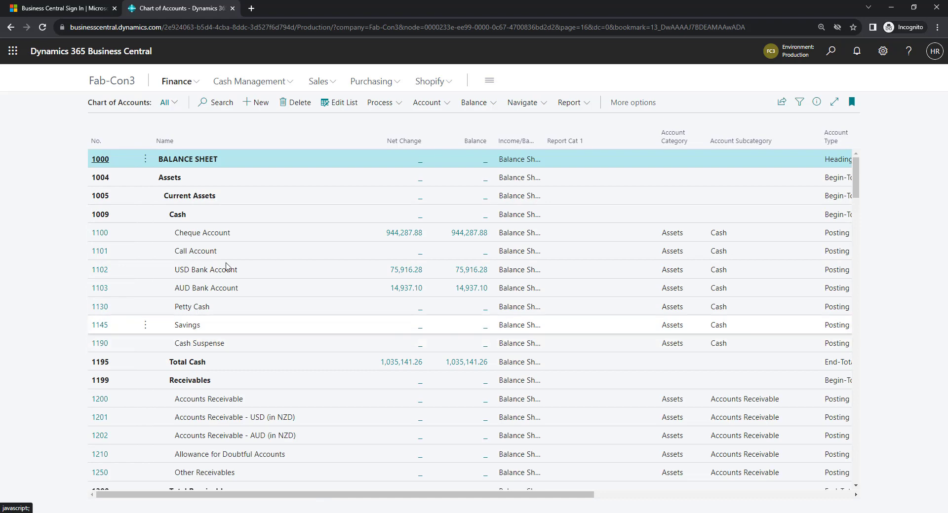
{"action": "mouse_move", "coordinate": [195, 297]}
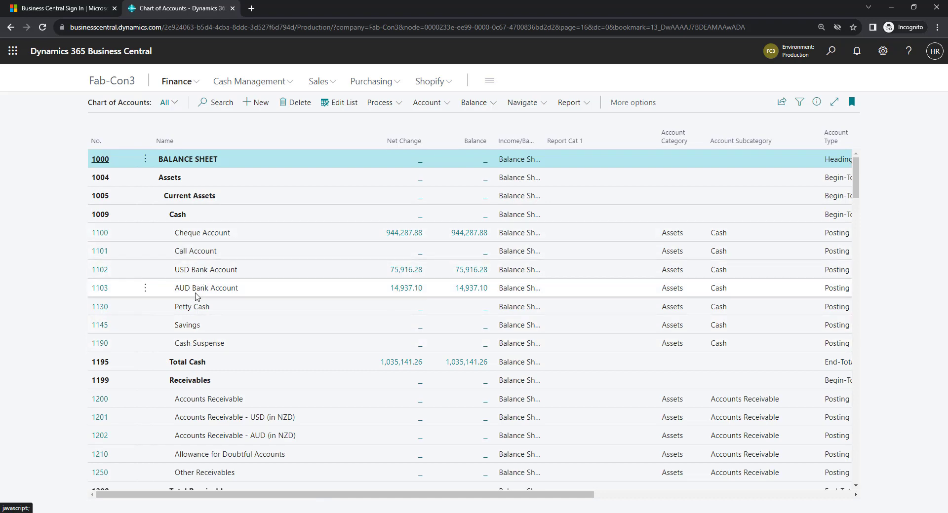
{"action": "mouse_move", "coordinate": [235, 348]}
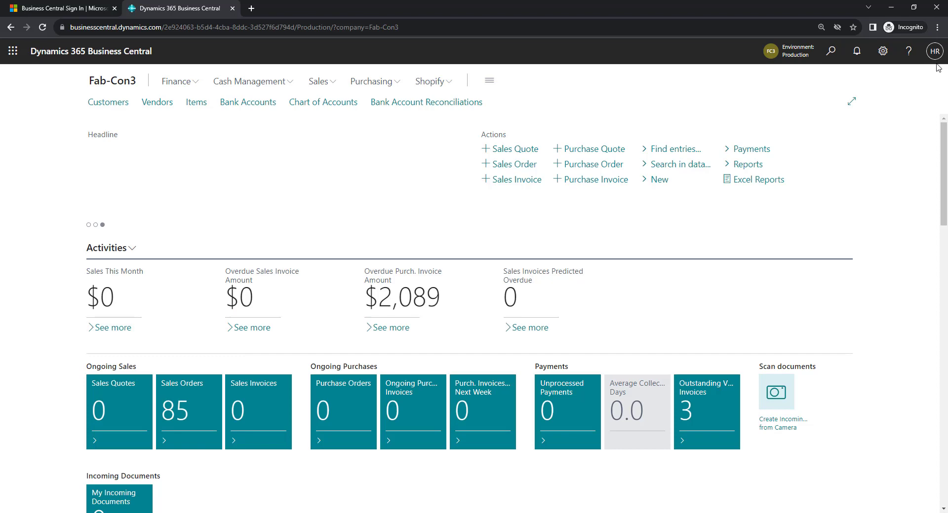
Find and go to the Master Data Management Setup page via search
{"action": "left_click", "coordinate": [831, 50]}
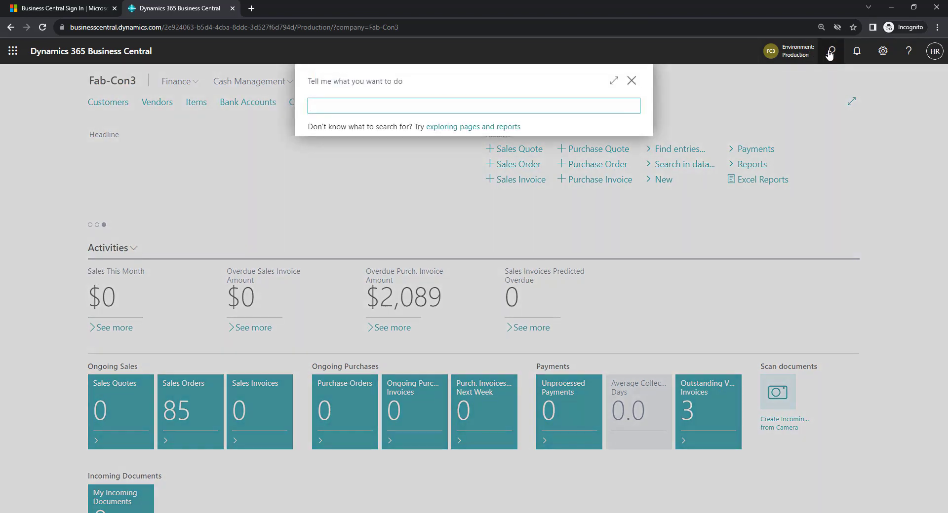
{"action": "type", "text": "mas dat m"}
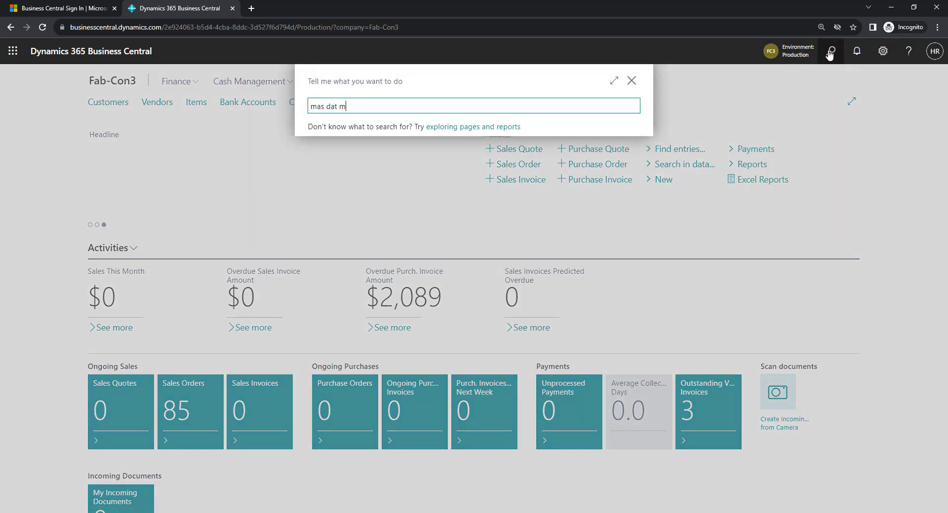
{"action": "type", "text": "an"}
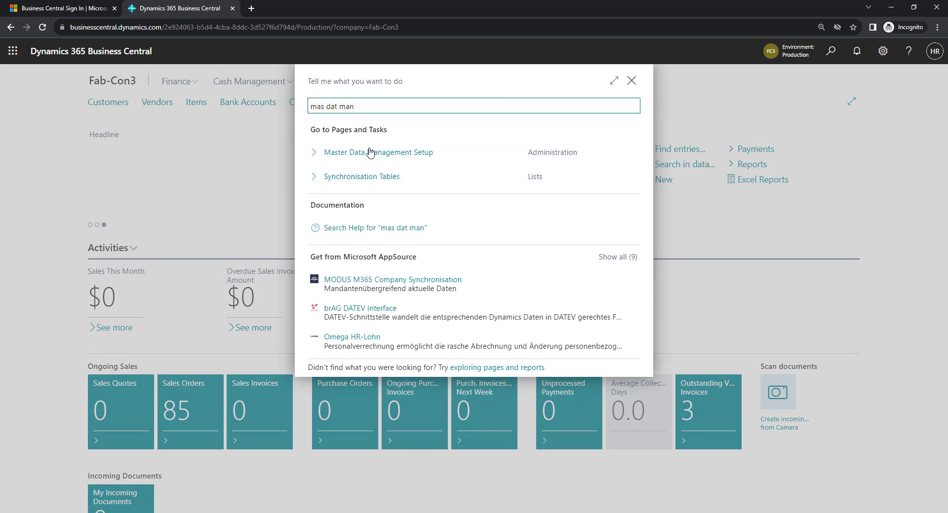
{"action": "left_click", "coordinate": [378, 152]}
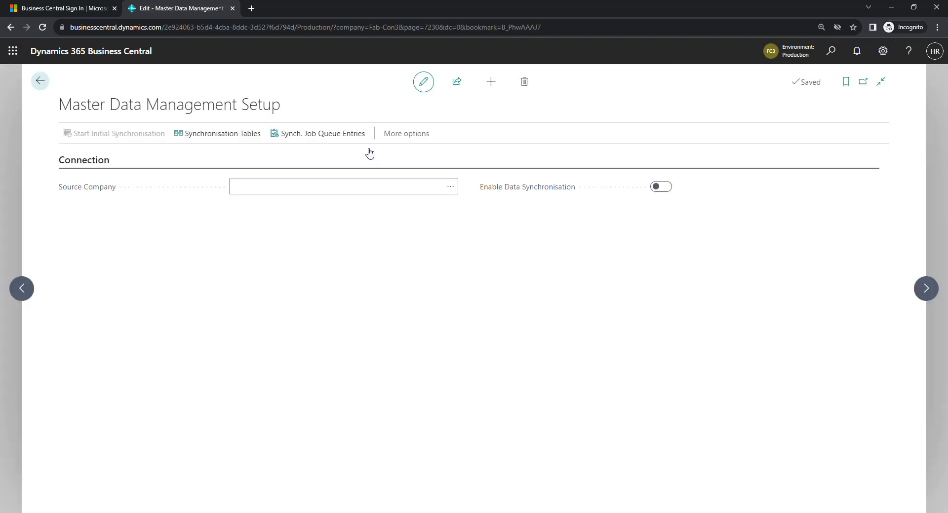
Set Fab-Con-Master as the source company and enable data synchronisation
{"action": "left_click", "coordinate": [342, 187]}
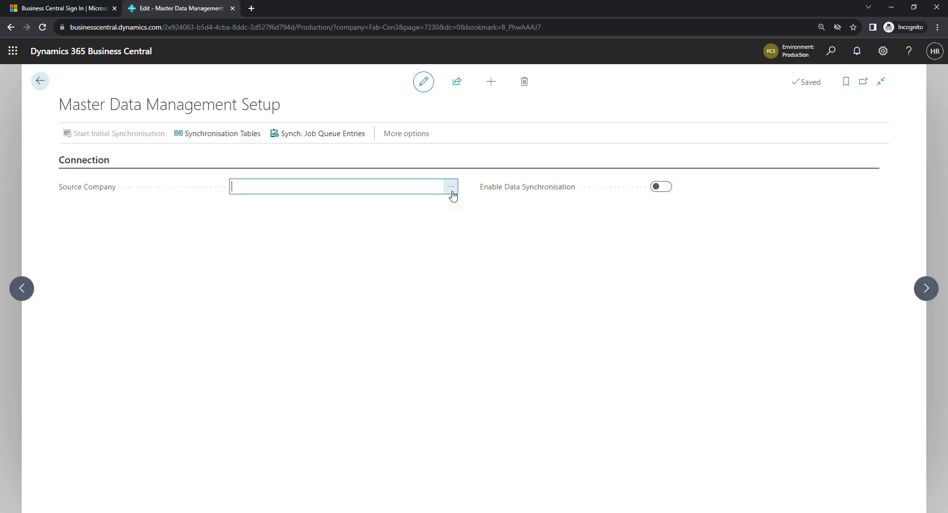
{"action": "left_click", "coordinate": [450, 186]}
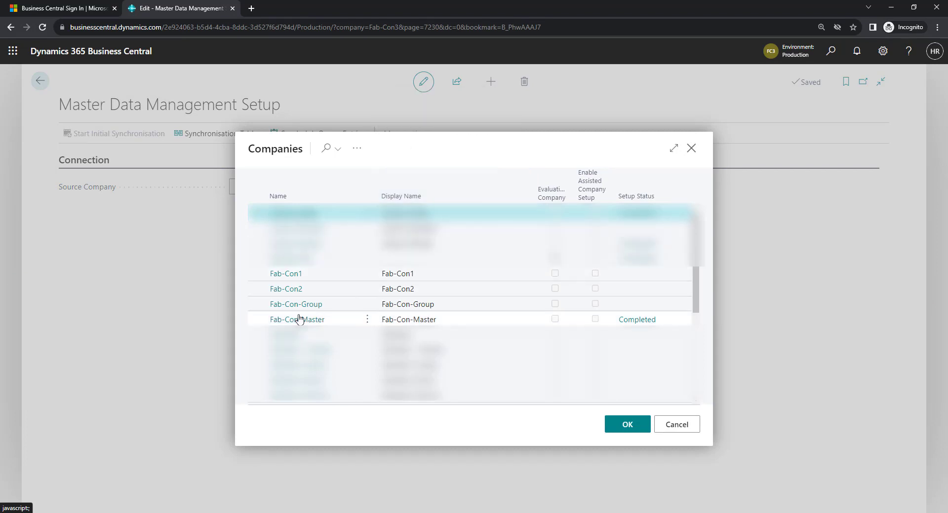
{"action": "left_click", "coordinate": [627, 424]}
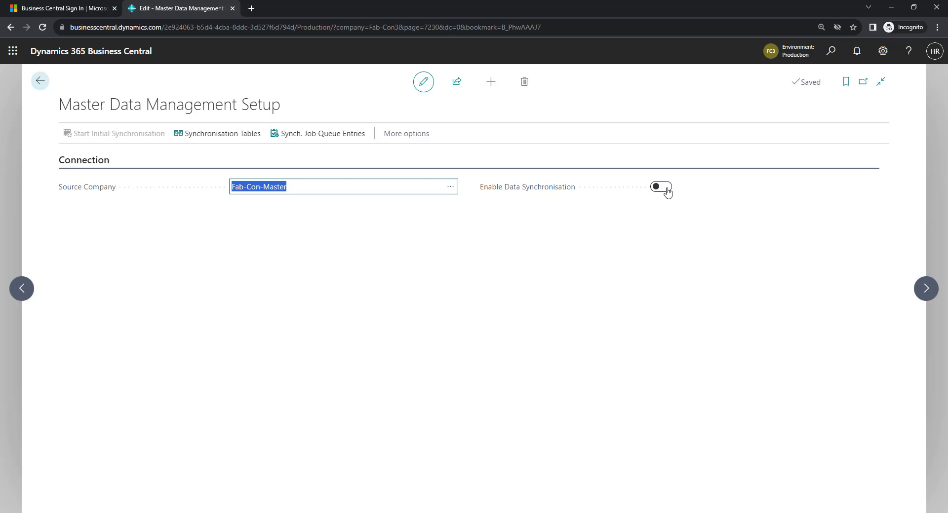
{"action": "left_click", "coordinate": [661, 186]}
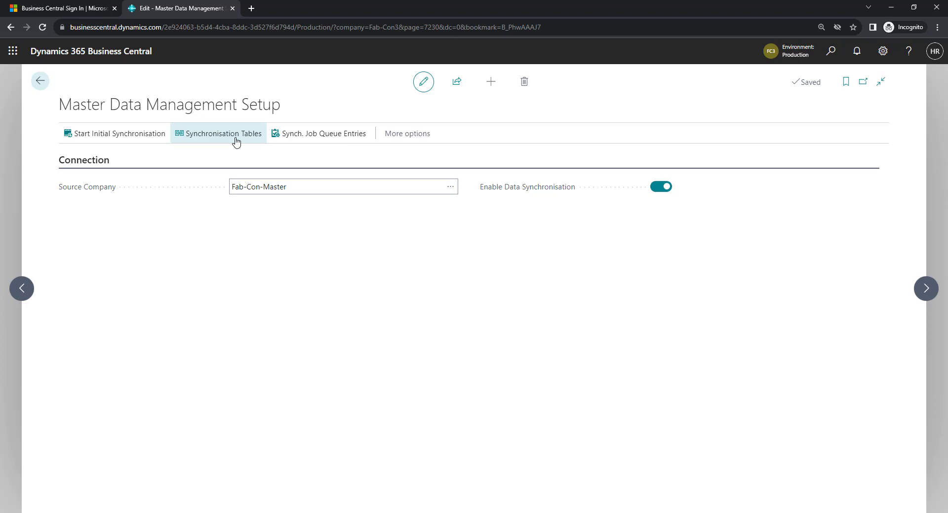
Show the Synchronisation Tables list from Master Data Management Setup
{"action": "left_click", "coordinate": [224, 133]}
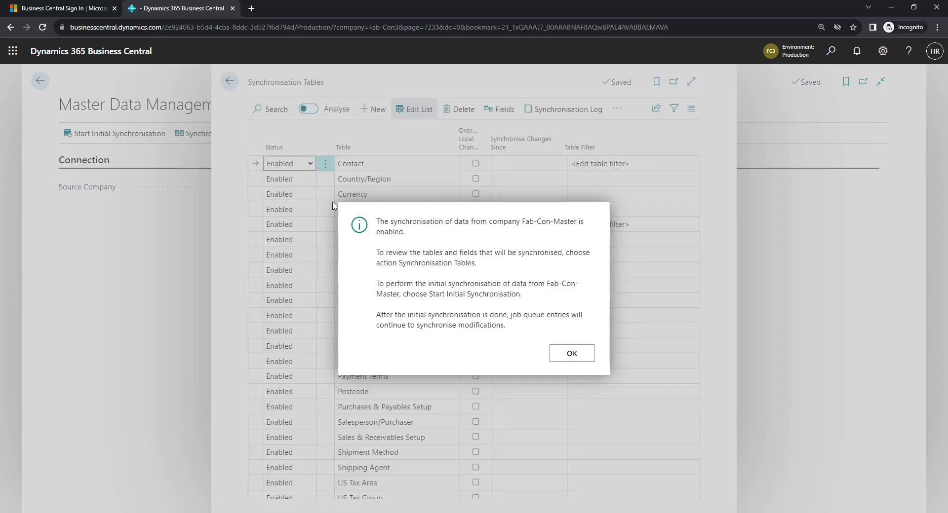
{"action": "mouse_move", "coordinate": [358, 285]}
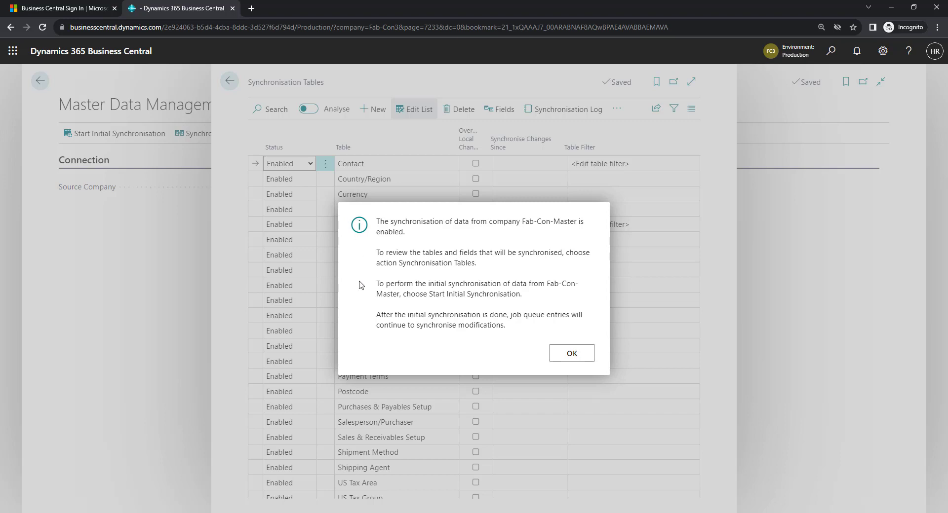
{"action": "mouse_move", "coordinate": [357, 254]}
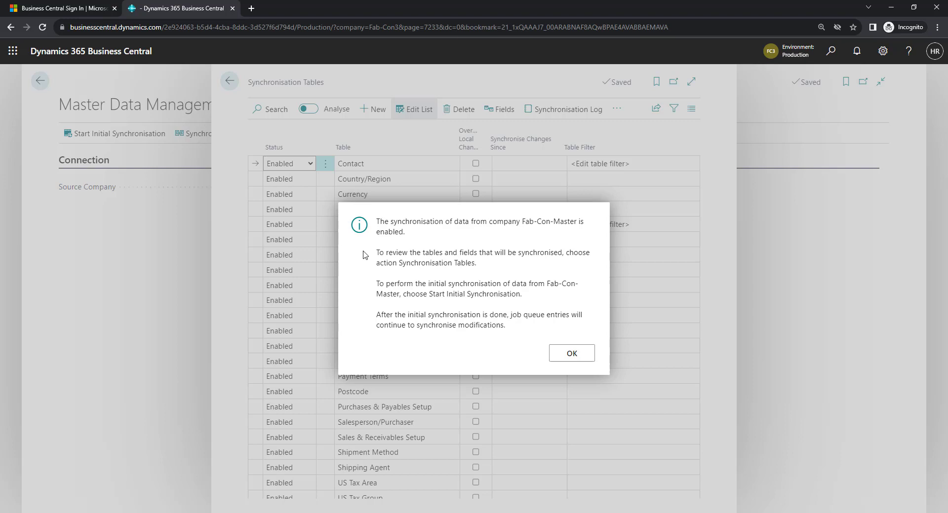
{"action": "mouse_move", "coordinate": [374, 290]}
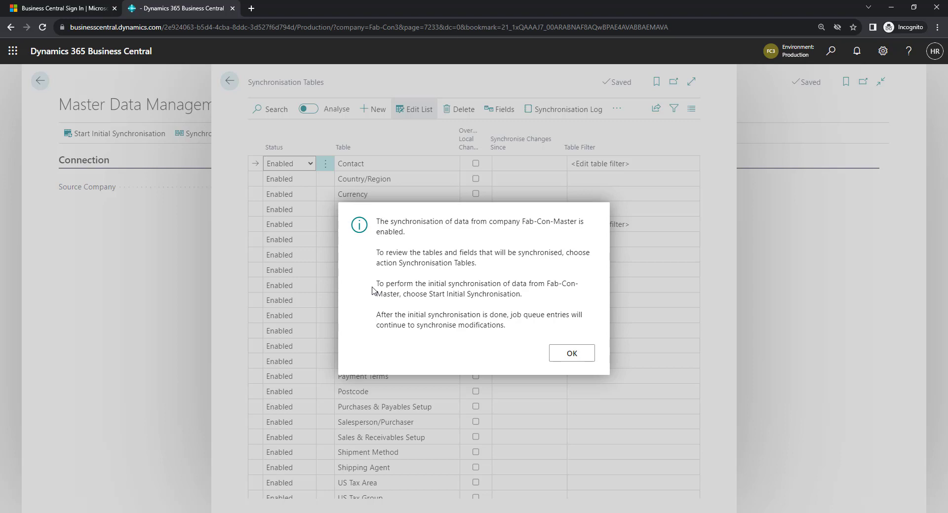
{"action": "mouse_move", "coordinate": [367, 329]}
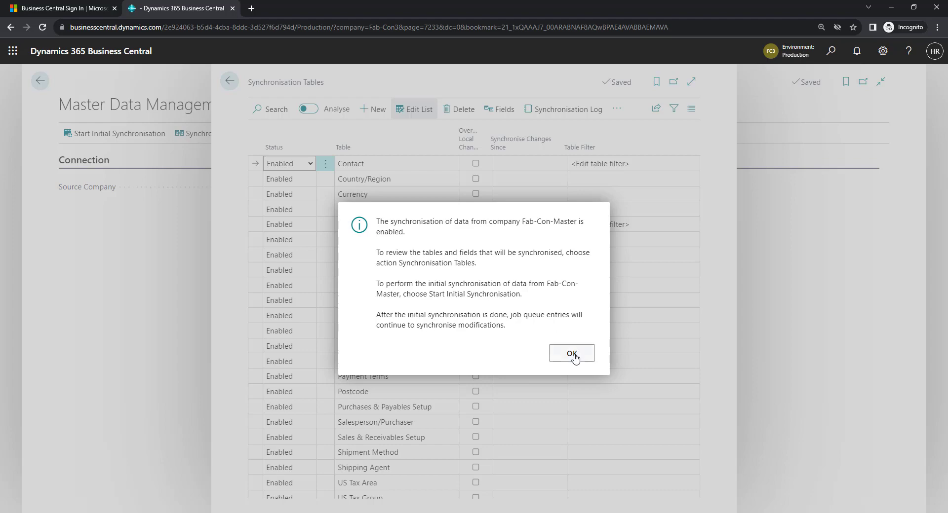
Dismiss the notice and set the Contact and other tables to Disabled, keeping G/L Account enabled
{"action": "left_click", "coordinate": [570, 354]}
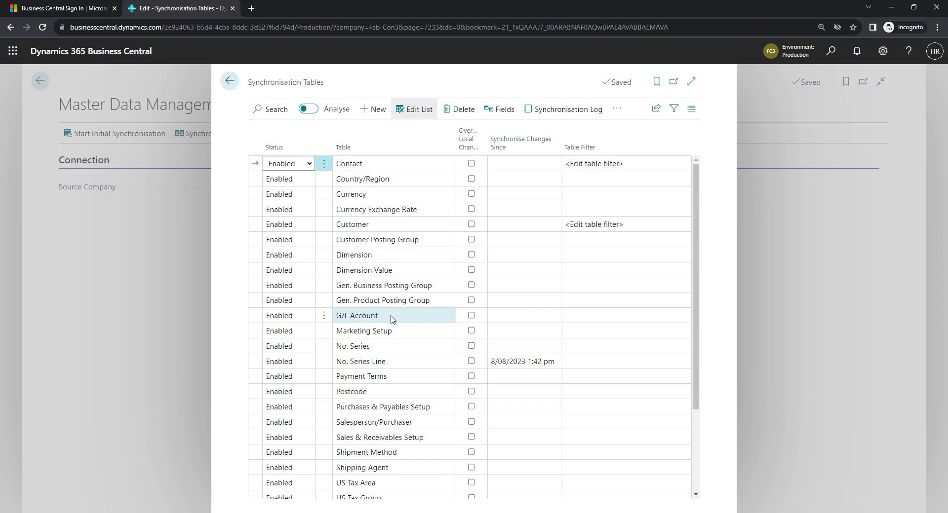
{"action": "mouse_move", "coordinate": [314, 270]}
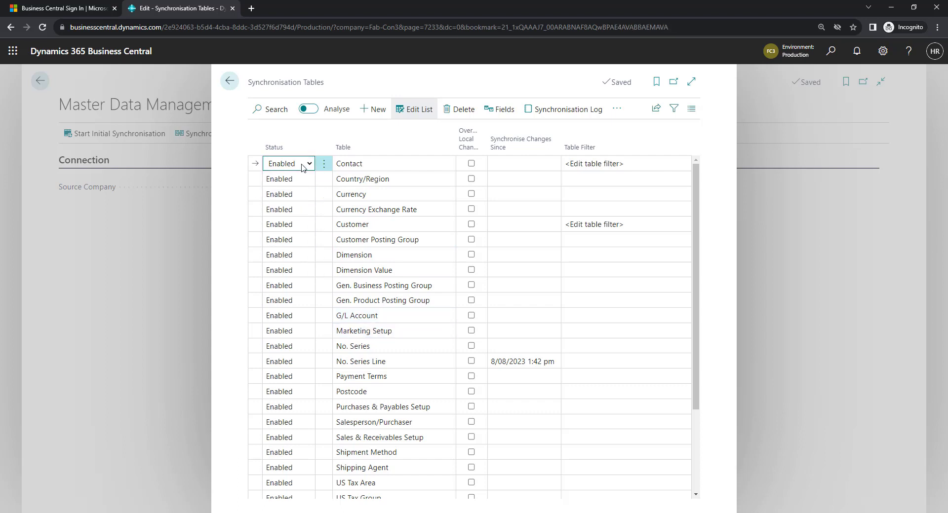
{"action": "left_click", "coordinate": [285, 163]}
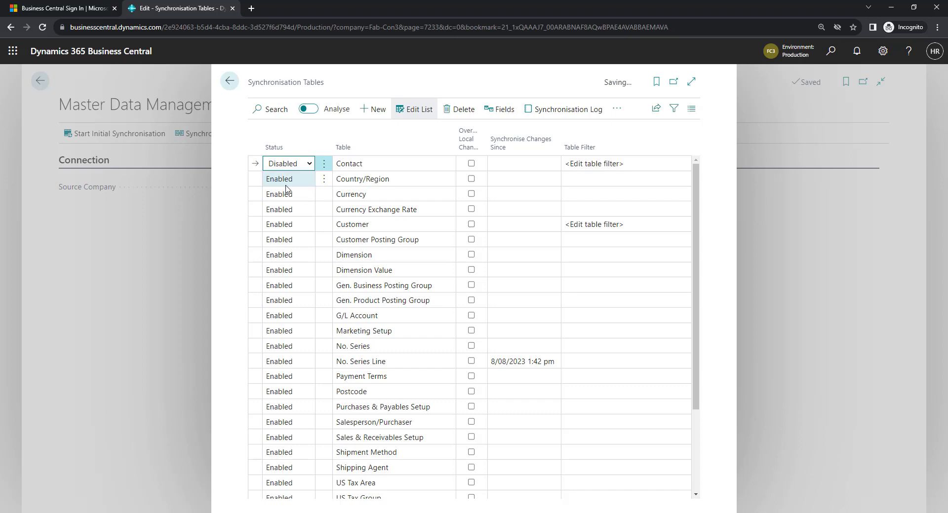
{"action": "left_click", "coordinate": [521, 162]}
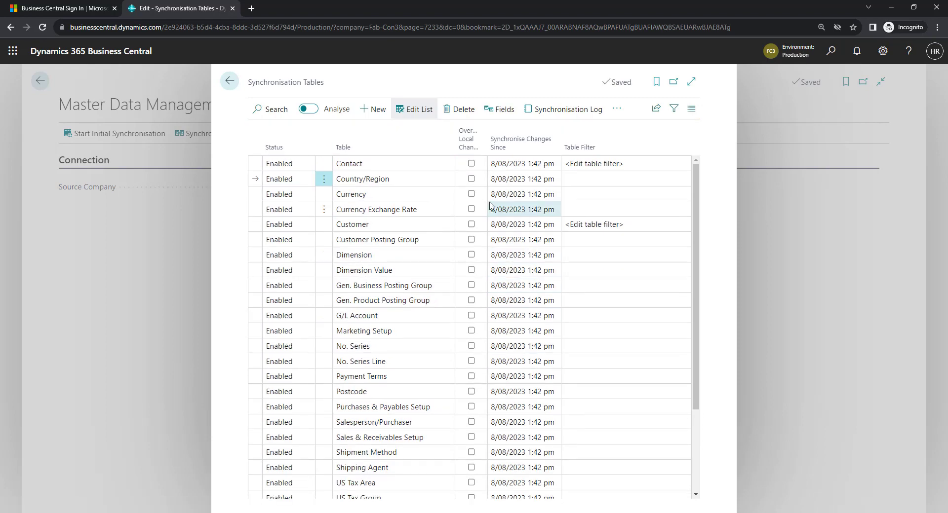
{"action": "left_click", "coordinate": [288, 163]}
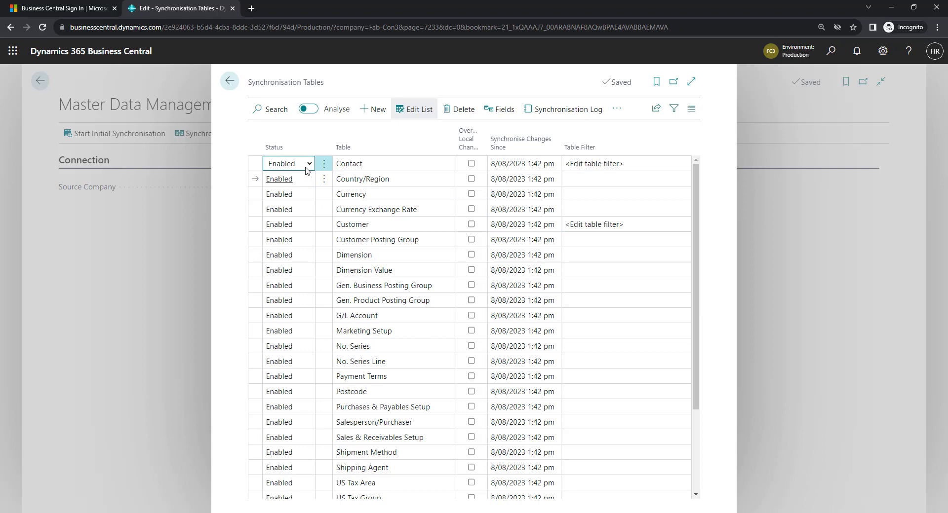
{"action": "left_click", "coordinate": [280, 163]}
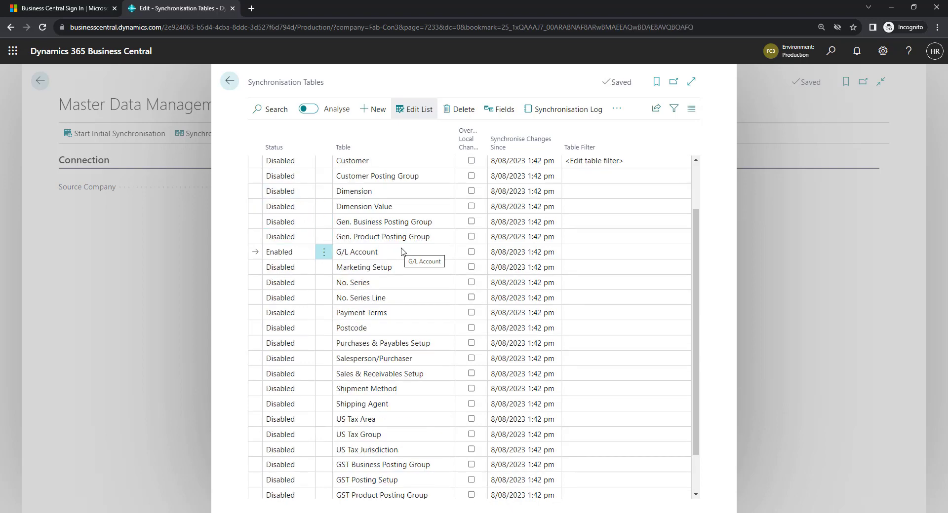
{"action": "mouse_move", "coordinate": [361, 259]}
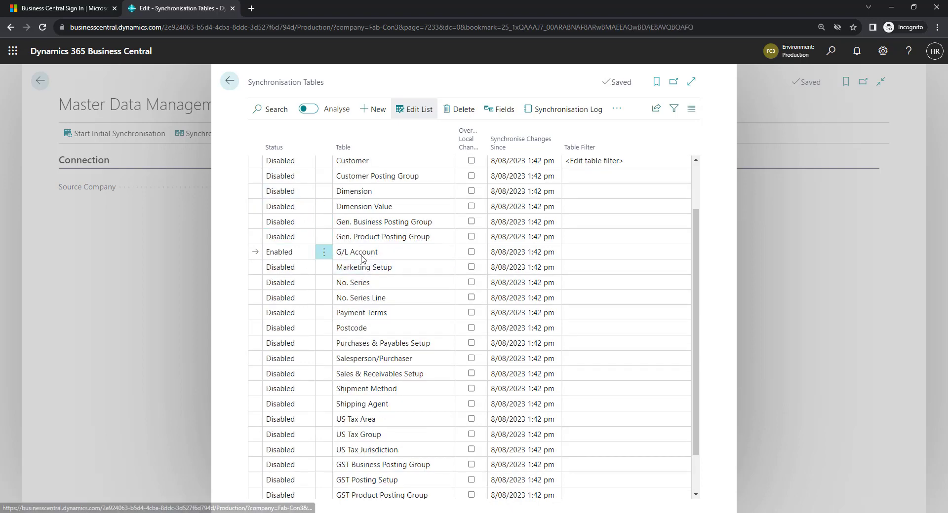
{"action": "mouse_move", "coordinate": [502, 110]}
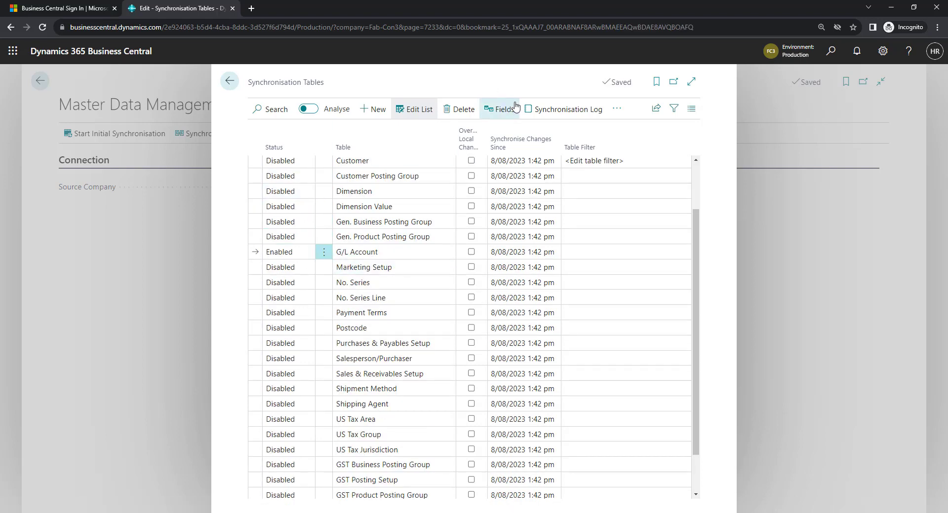
In G/L Account's synchronisation fields, set Global Dimension 1 Code and Global Dimension 2 Code to Disabled
{"action": "left_click", "coordinate": [501, 110]}
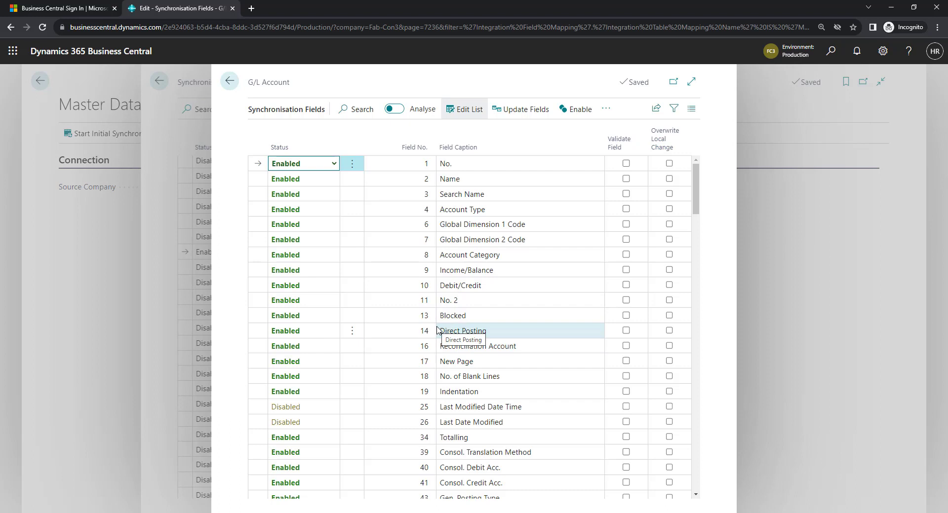
{"action": "mouse_move", "coordinate": [339, 224]}
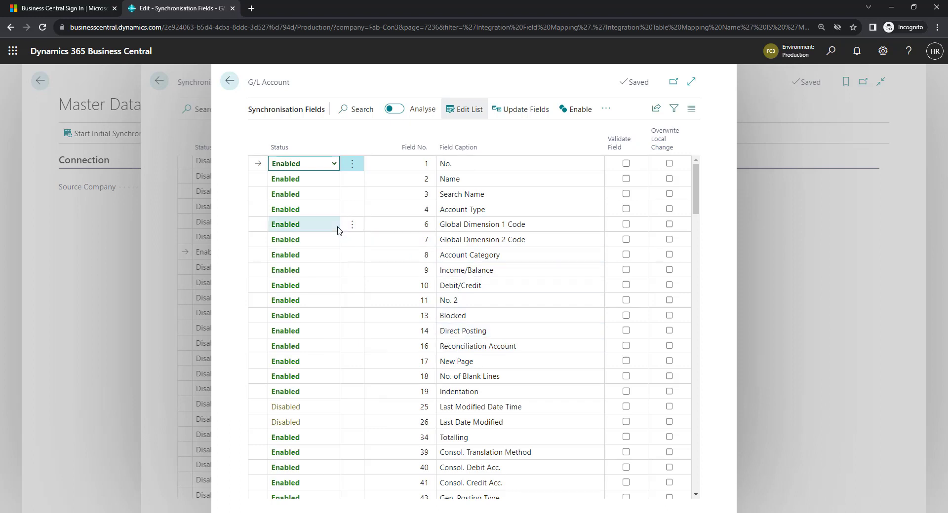
{"action": "left_click", "coordinate": [302, 224]}
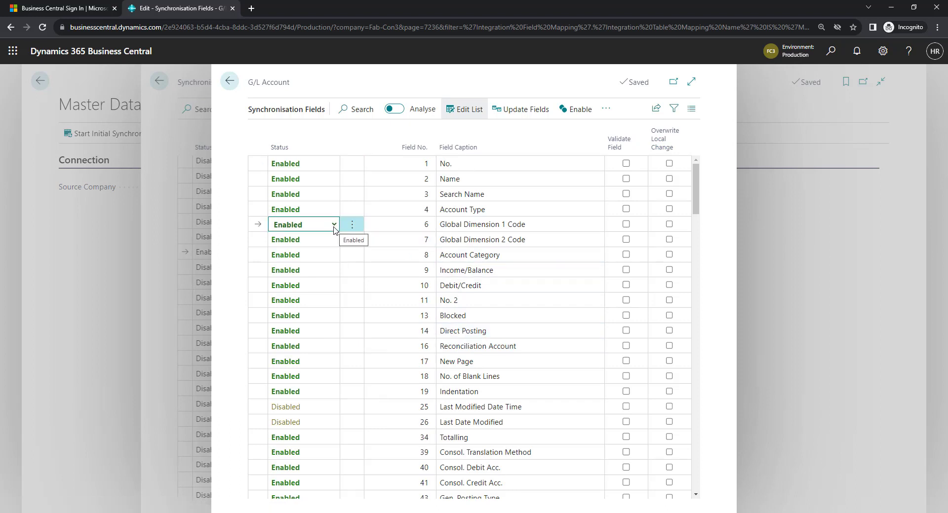
{"action": "mouse_move", "coordinate": [325, 235]}
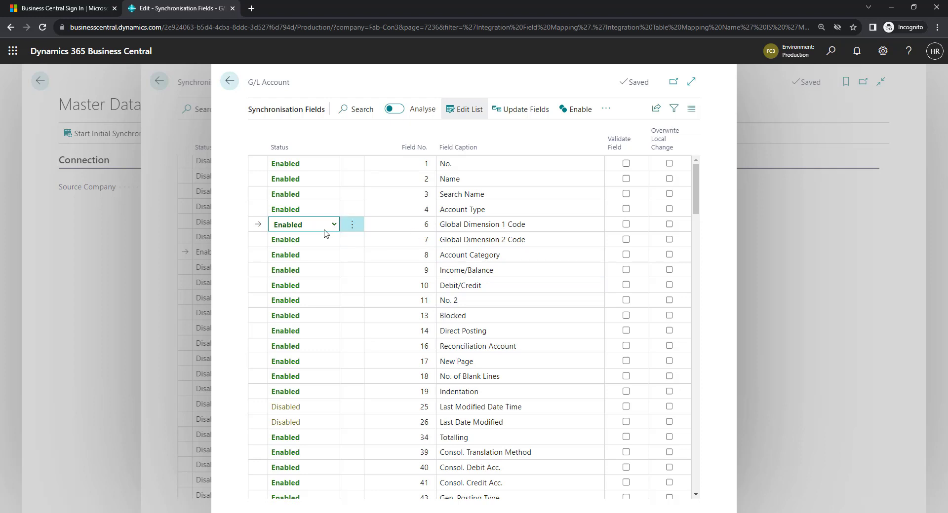
{"action": "left_click", "coordinate": [290, 224]}
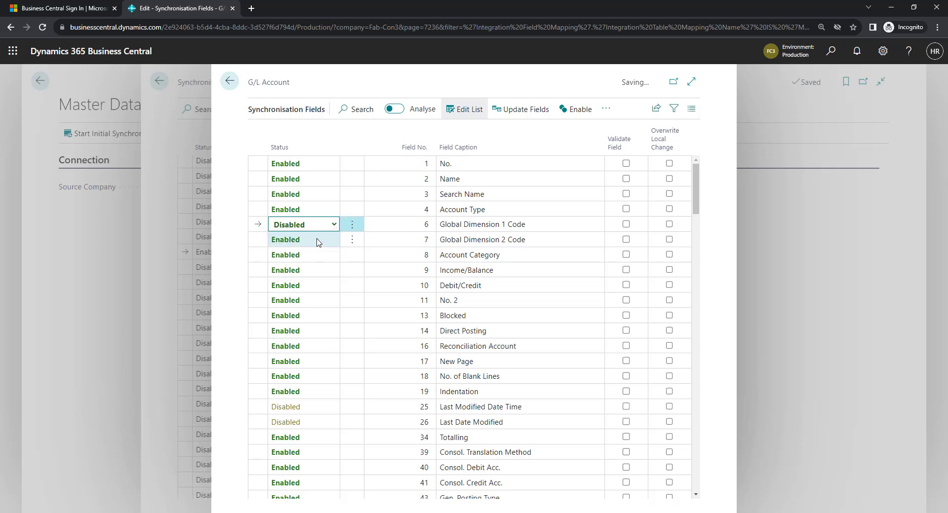
{"action": "left_click", "coordinate": [303, 239]}
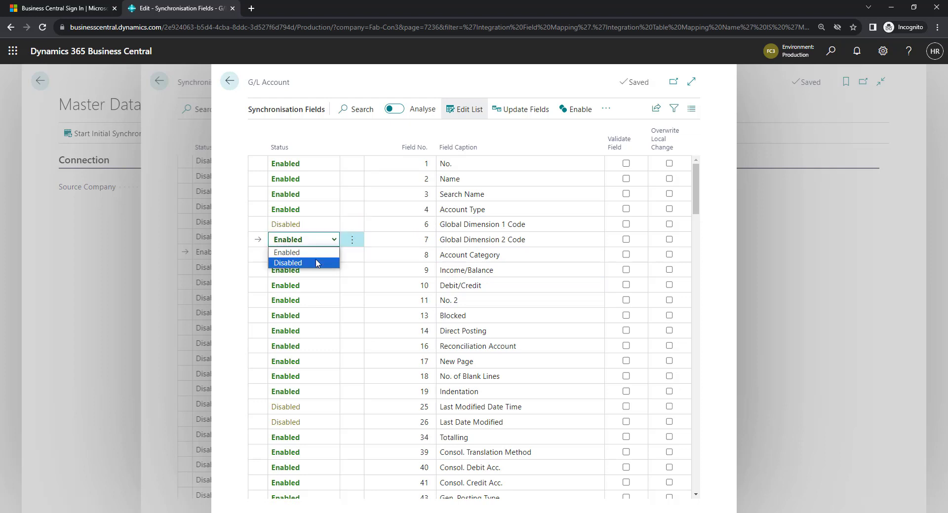
{"action": "left_click", "coordinate": [287, 262]}
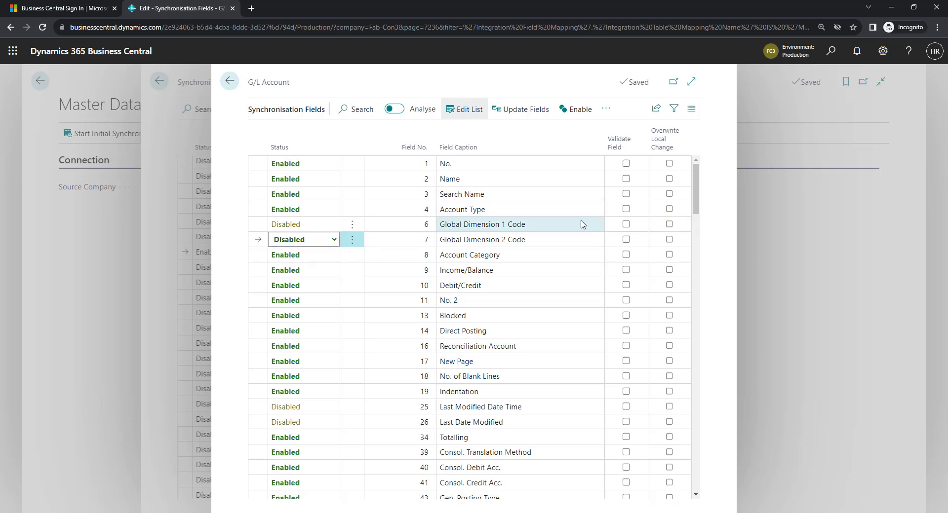
{"action": "scroll", "scroll_direction": "down", "scroll_amount": 3}
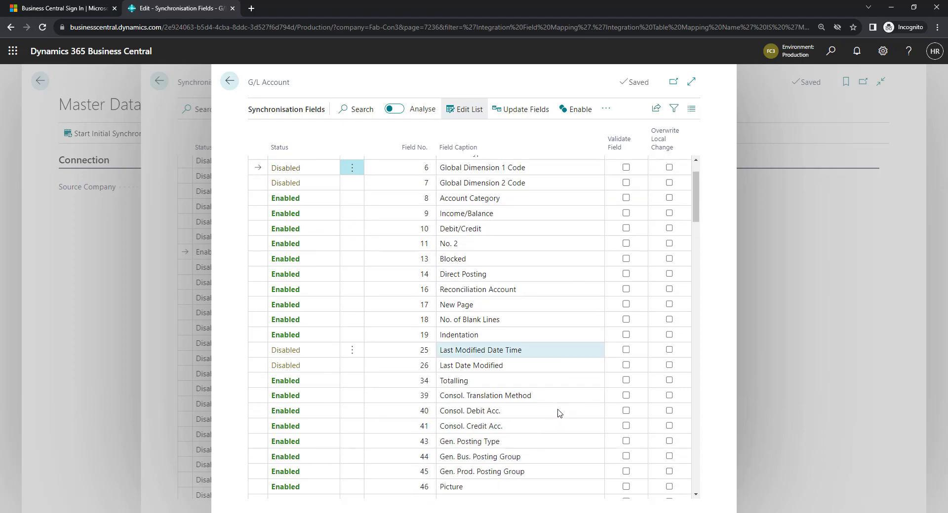
{"action": "scroll", "scroll_direction": "up", "scroll_amount": 3}
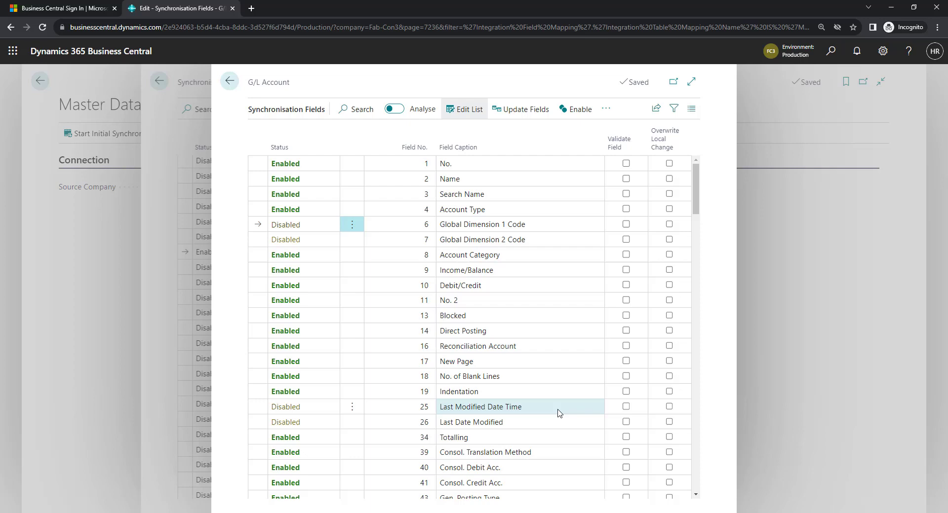
{"action": "mouse_move", "coordinate": [229, 80]}
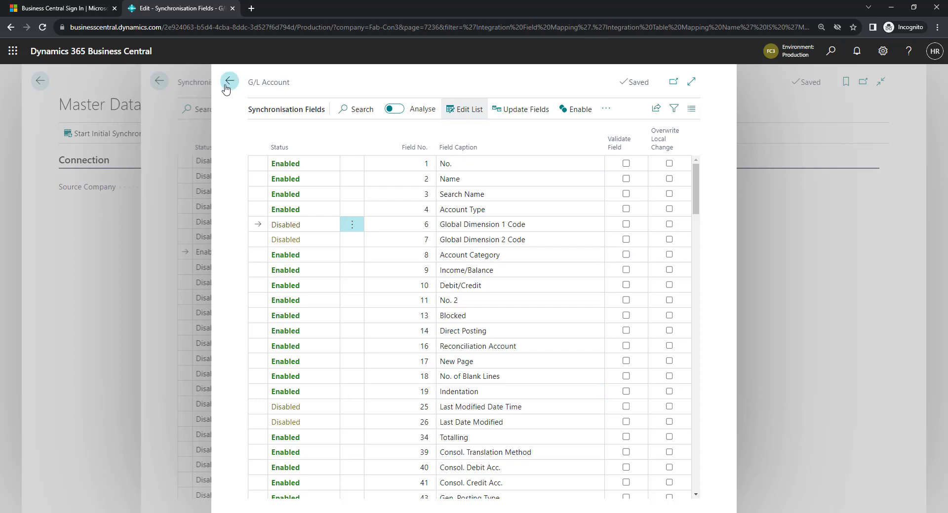
Return to Synchronisation Tables and leave G/L Account's table filter empty after cancelling the filter page
{"action": "left_click", "coordinate": [228, 80]}
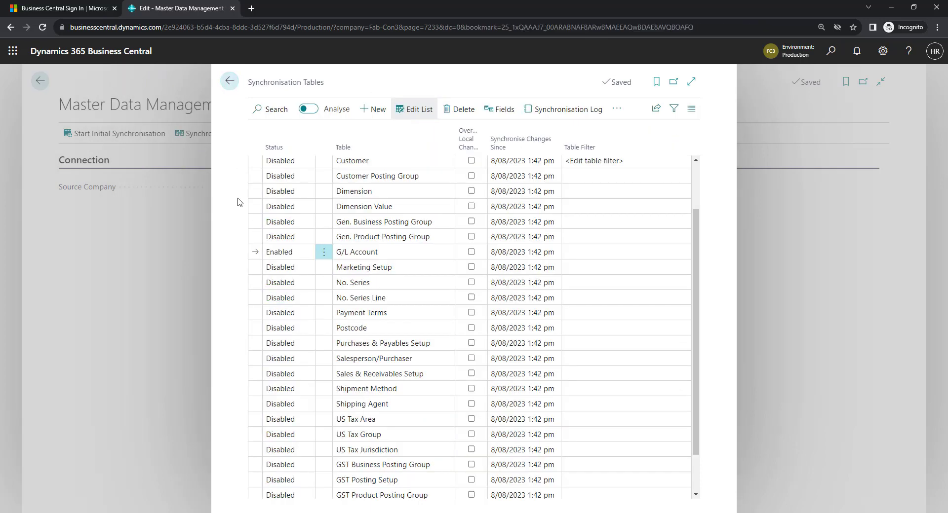
{"action": "left_click", "coordinate": [616, 252]}
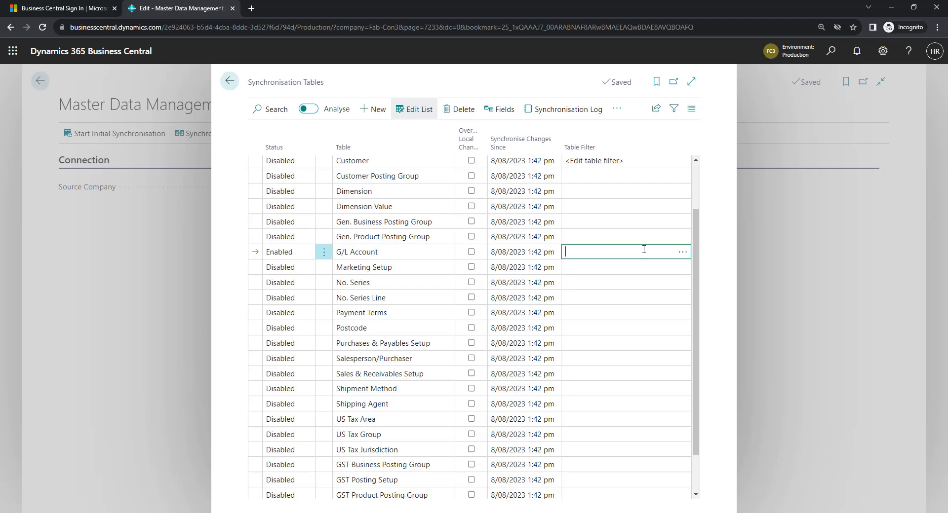
{"action": "mouse_move", "coordinate": [699, 255]}
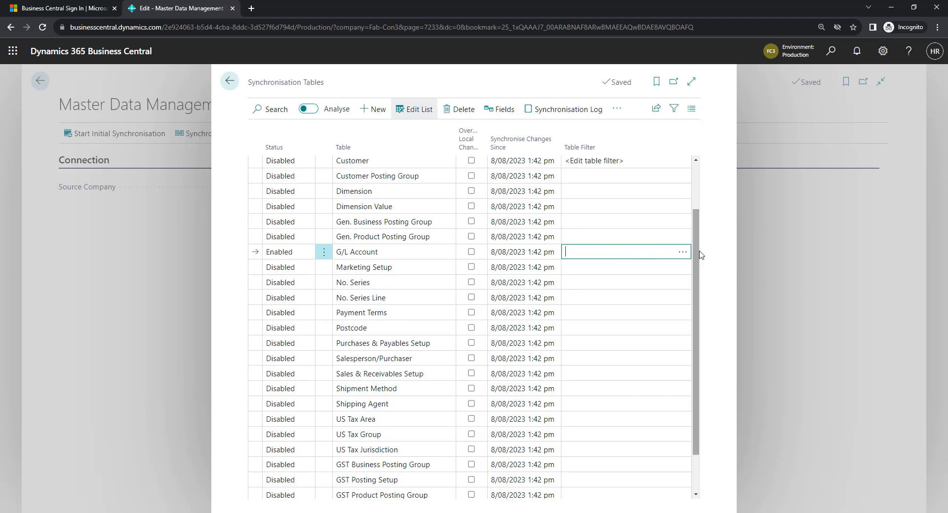
{"action": "mouse_move", "coordinate": [676, 251]}
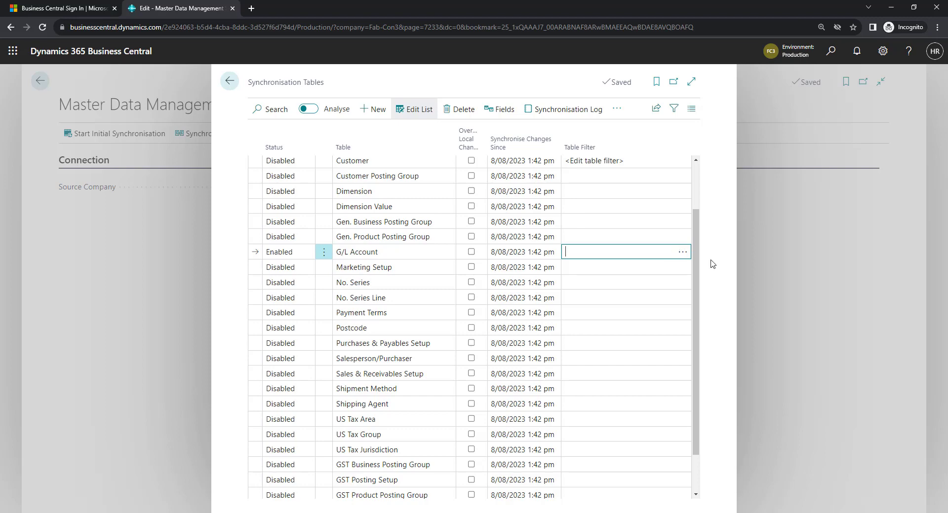
{"action": "left_click", "coordinate": [683, 252]}
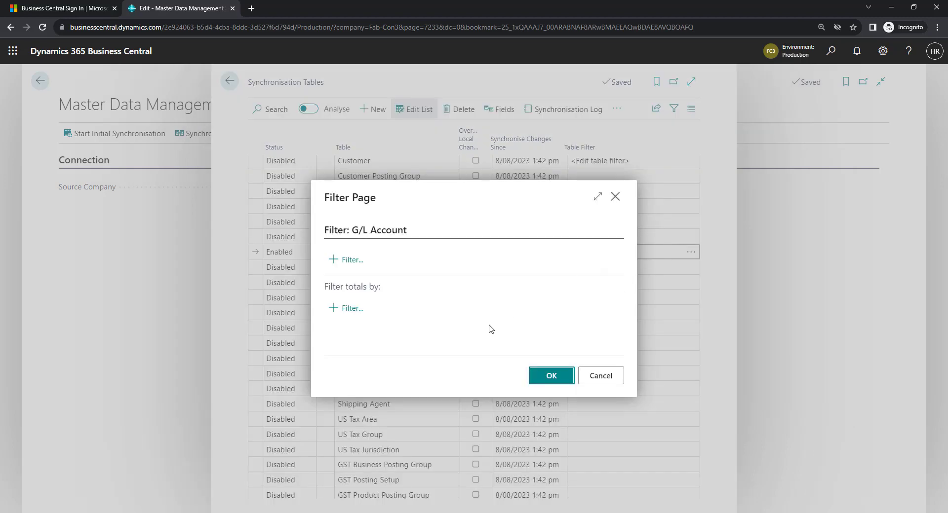
{"action": "left_click", "coordinate": [550, 375]}
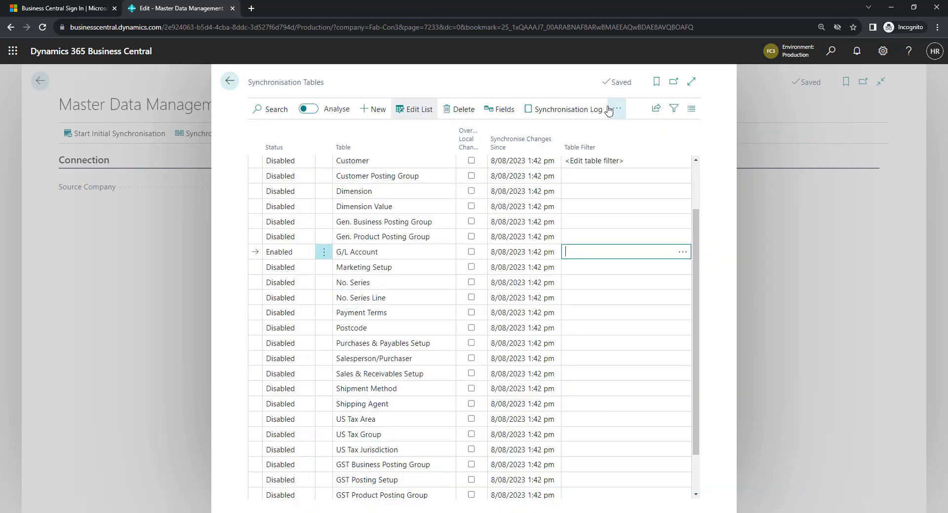
{"action": "left_click", "coordinate": [616, 109]}
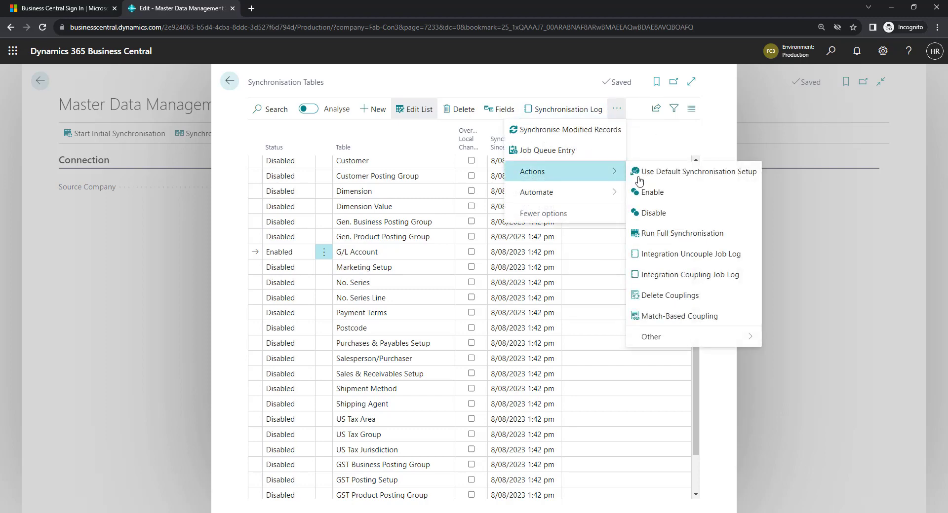
{"action": "mouse_move", "coordinate": [680, 316]}
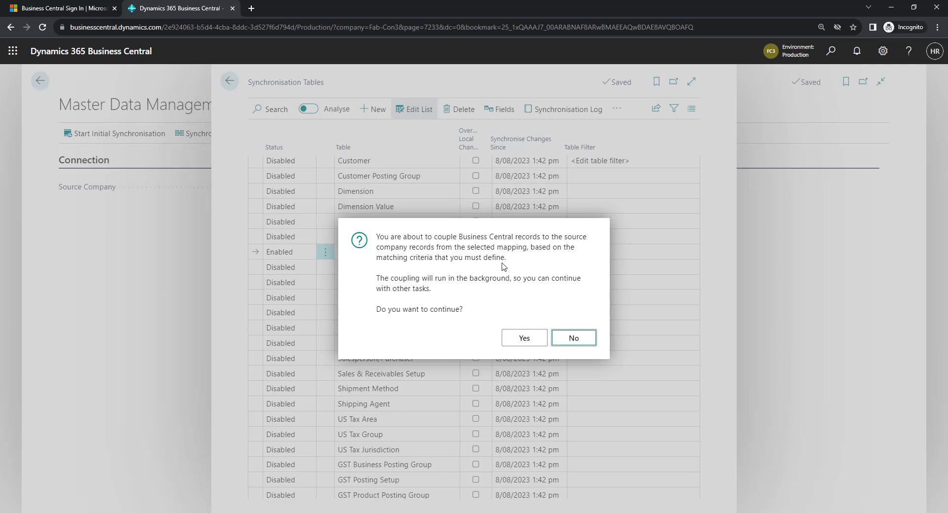
{"action": "mouse_move", "coordinate": [454, 297]}
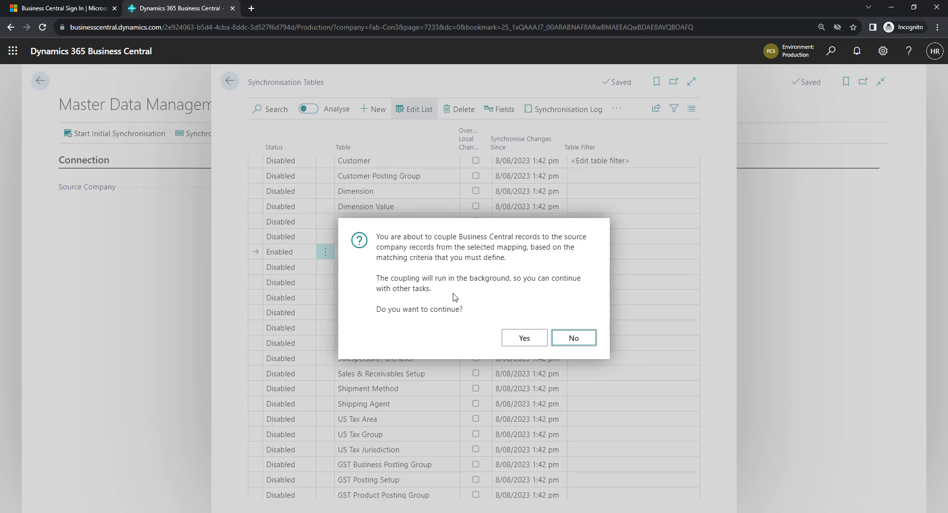
{"action": "mouse_move", "coordinate": [383, 356]}
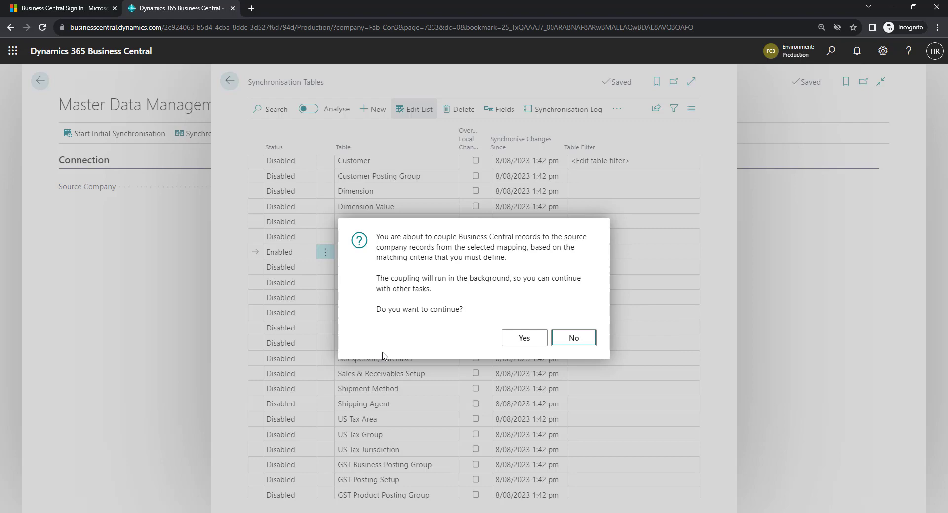
{"action": "mouse_move", "coordinate": [523, 338]}
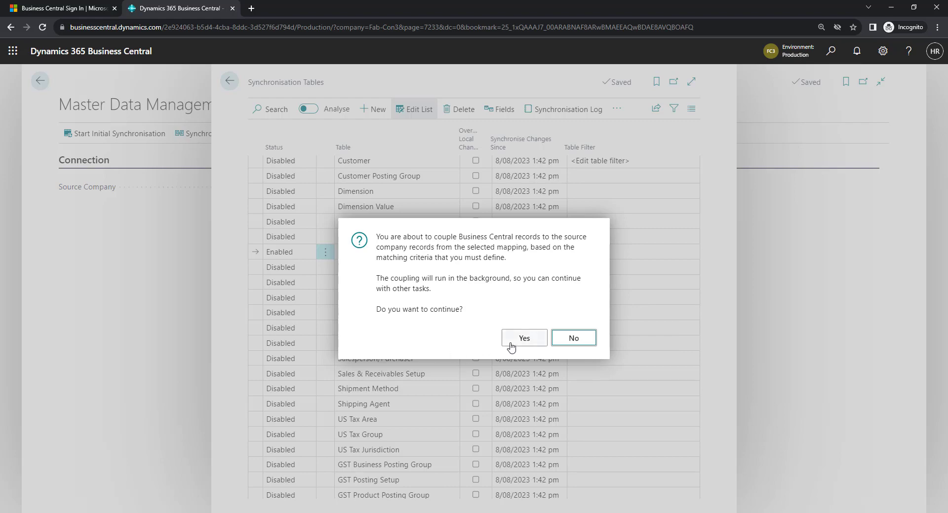
Confirm with Yes to continue match-based coupling of G/L Accounts
{"action": "left_click", "coordinate": [523, 338]}
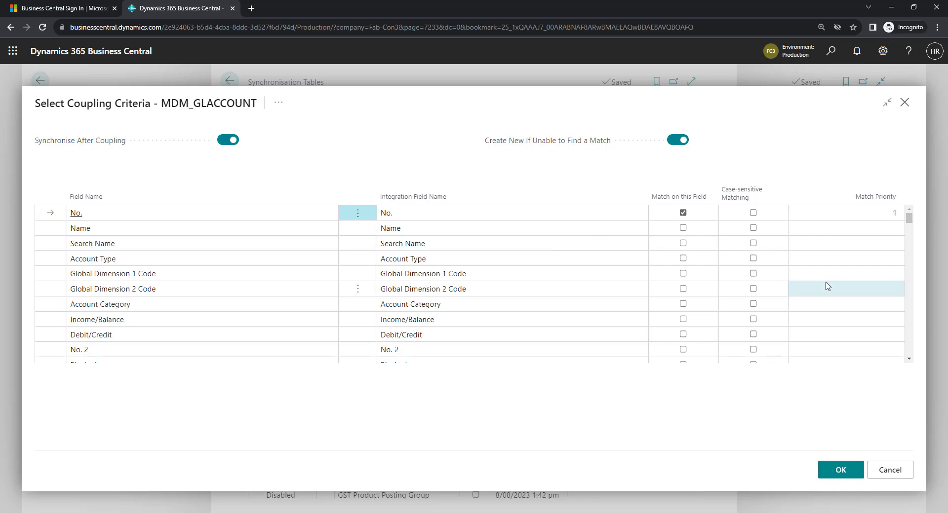
Accept coupling criteria matching on No. with synchronise-after-coupling and create-new on, scheduling the coupling
{"action": "scroll", "scroll_direction": "down", "scroll_amount": 3}
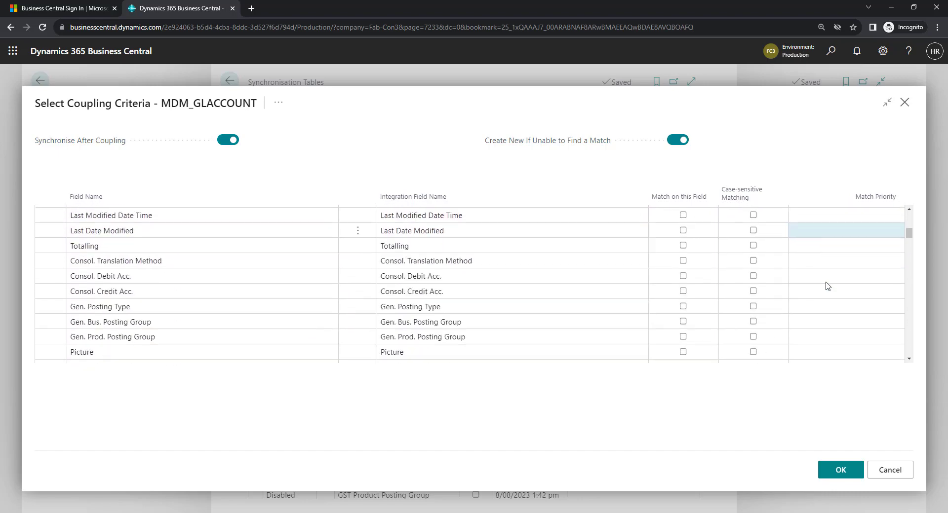
{"action": "scroll", "scroll_direction": "down", "scroll_amount": 3}
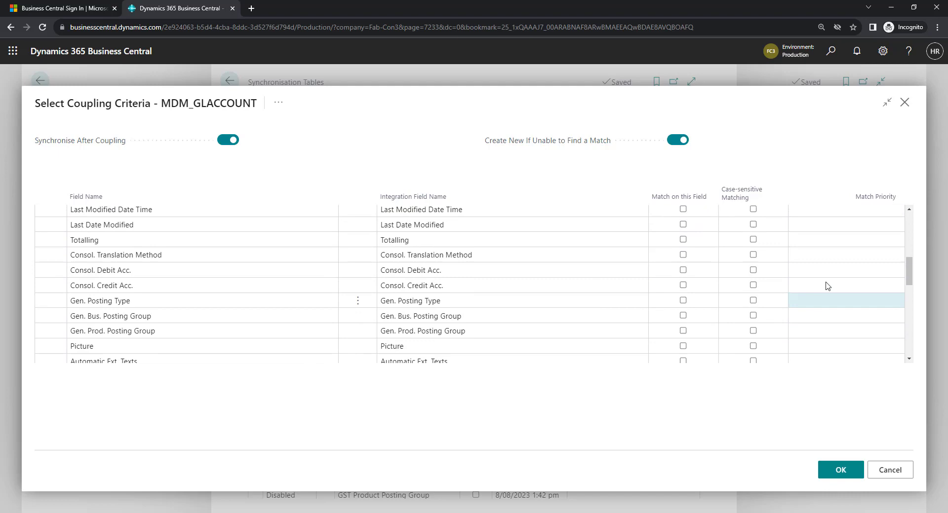
{"action": "scroll", "scroll_direction": "up", "scroll_amount": 3}
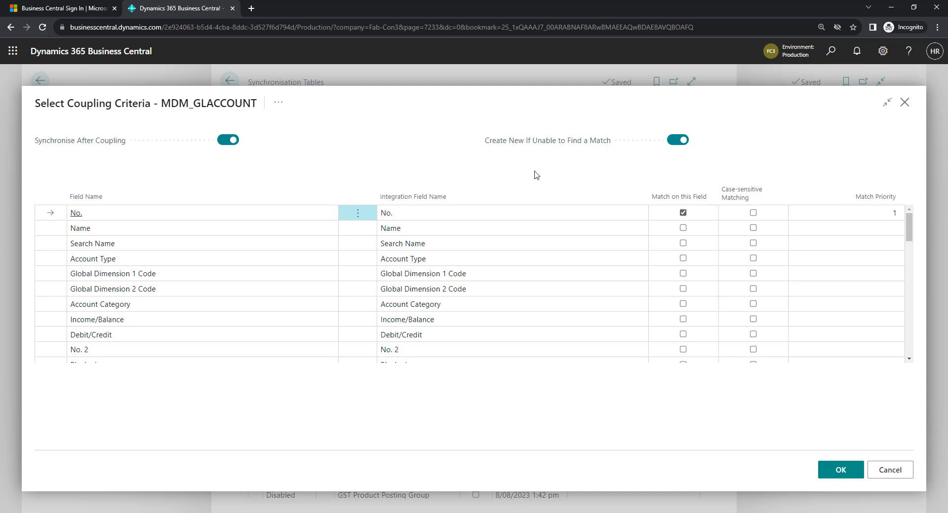
{"action": "mouse_move", "coordinate": [707, 151]}
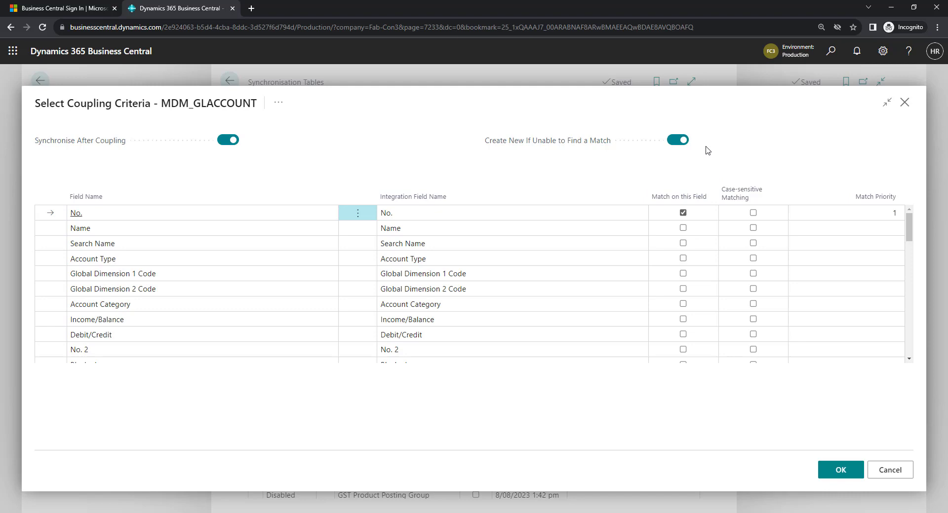
{"action": "mouse_move", "coordinate": [693, 152]}
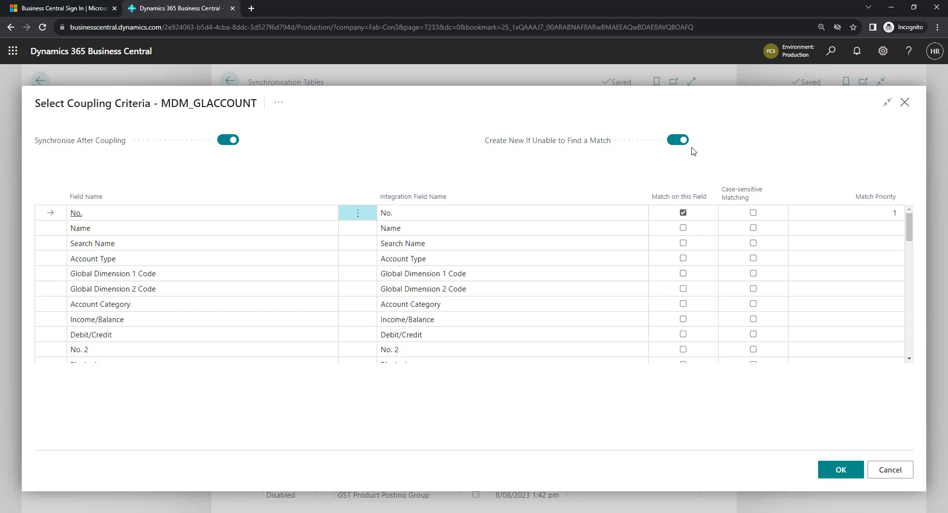
{"action": "mouse_move", "coordinate": [710, 310]}
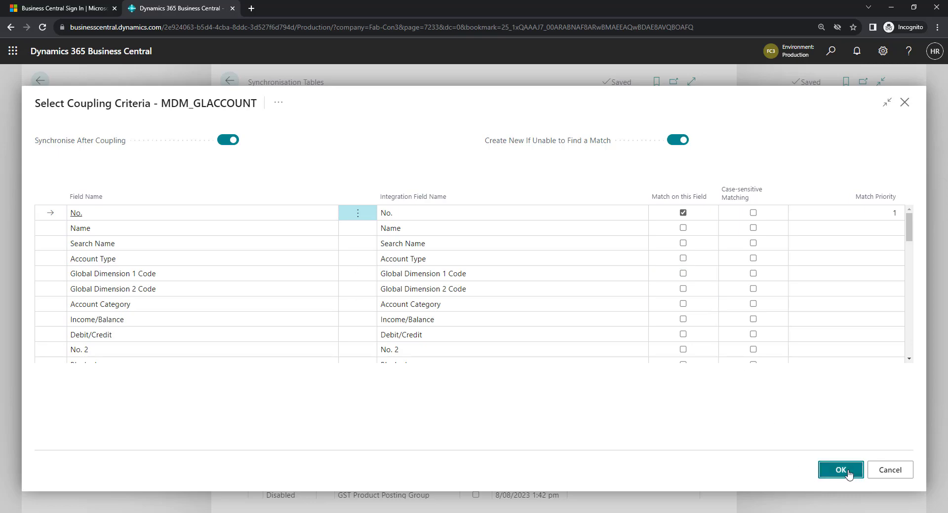
{"action": "left_click", "coordinate": [840, 470]}
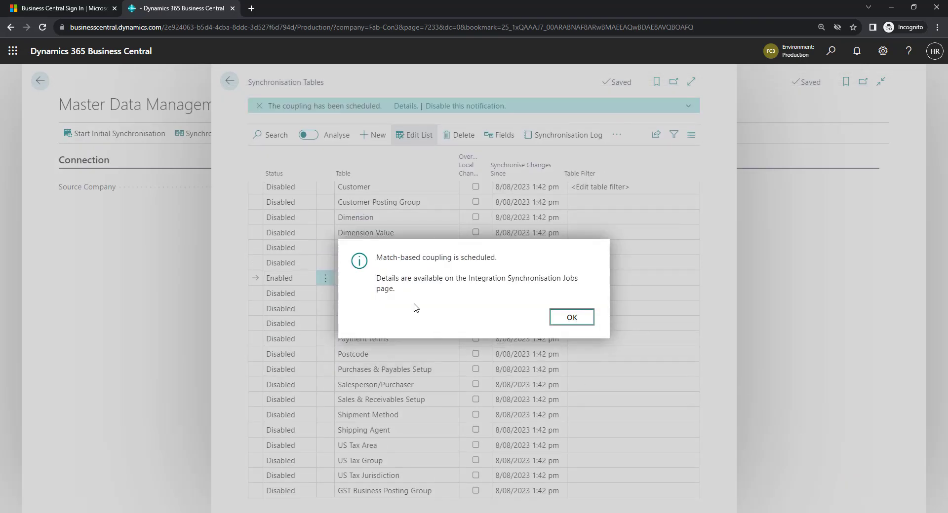
{"action": "mouse_move", "coordinate": [510, 293]}
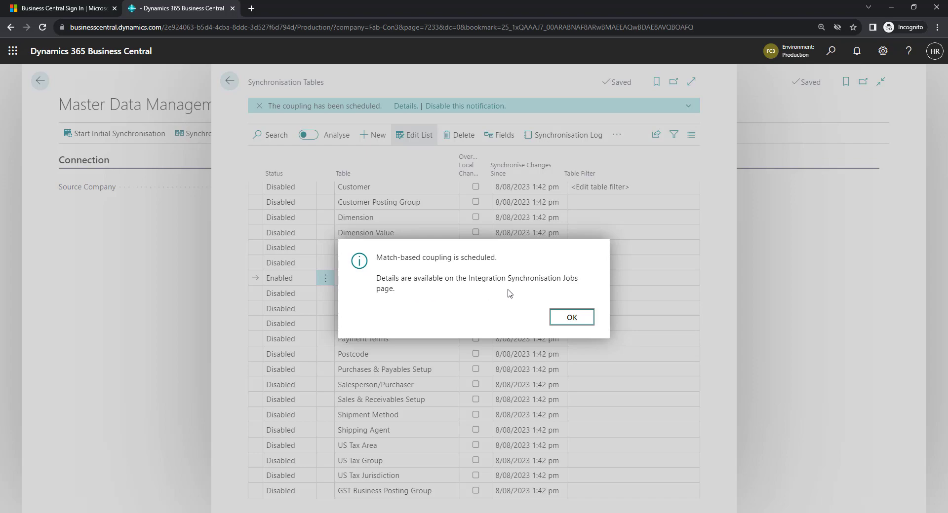
{"action": "mouse_move", "coordinate": [529, 291]}
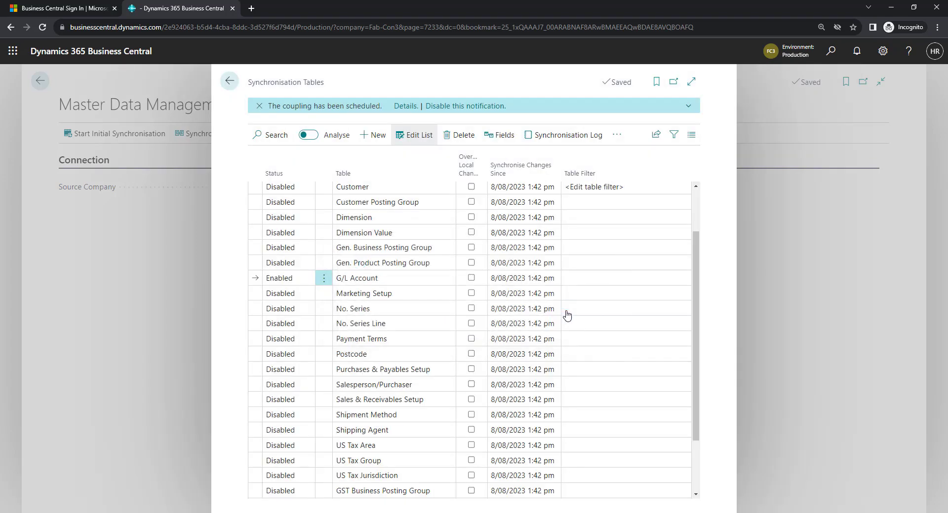
Begin a page search from the top bar after the coupling-scheduled notice
{"action": "left_click", "coordinate": [830, 50]}
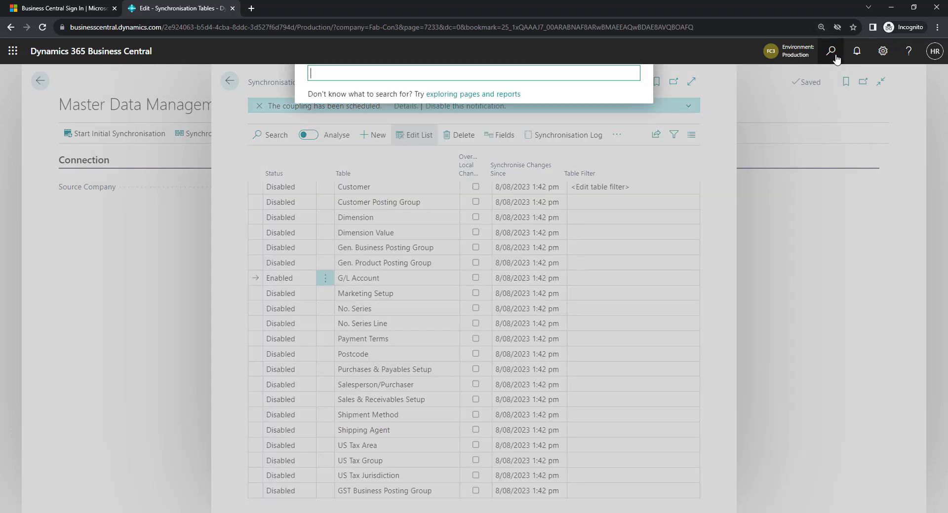
Review MDM_GLACCOUNT results in Integration Synchronisation Jobs (185 coupled, 185 modified), then go back to the home page
{"action": "type", "text": "int syn"}
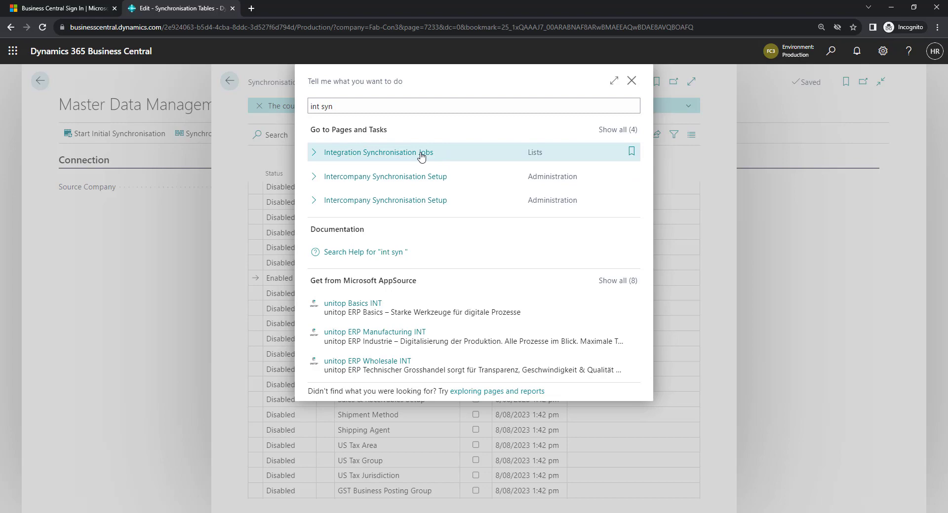
{"action": "left_click", "coordinate": [377, 152]}
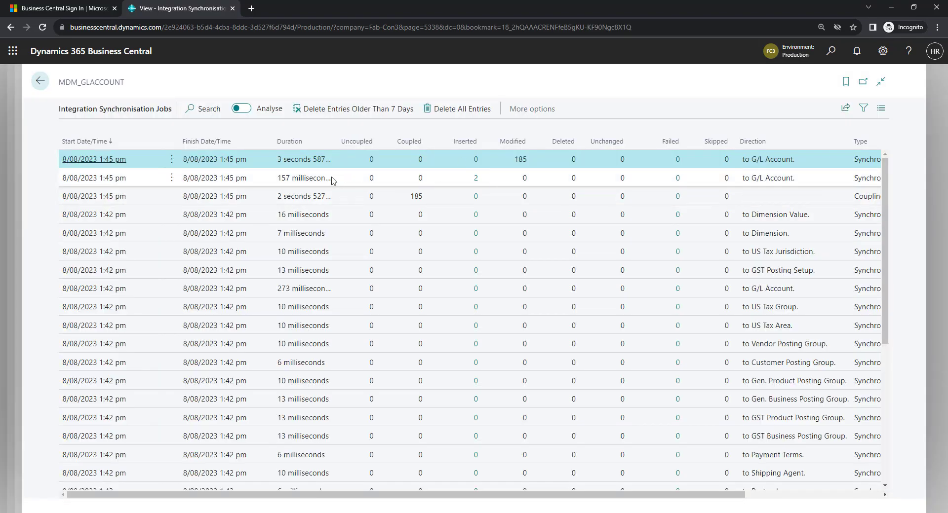
{"action": "mouse_move", "coordinate": [322, 206]}
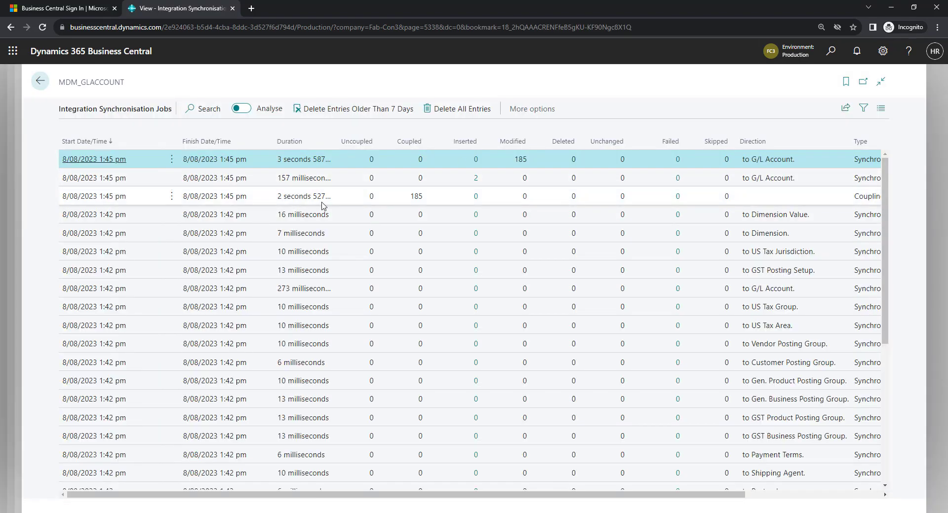
{"action": "mouse_move", "coordinate": [296, 192]}
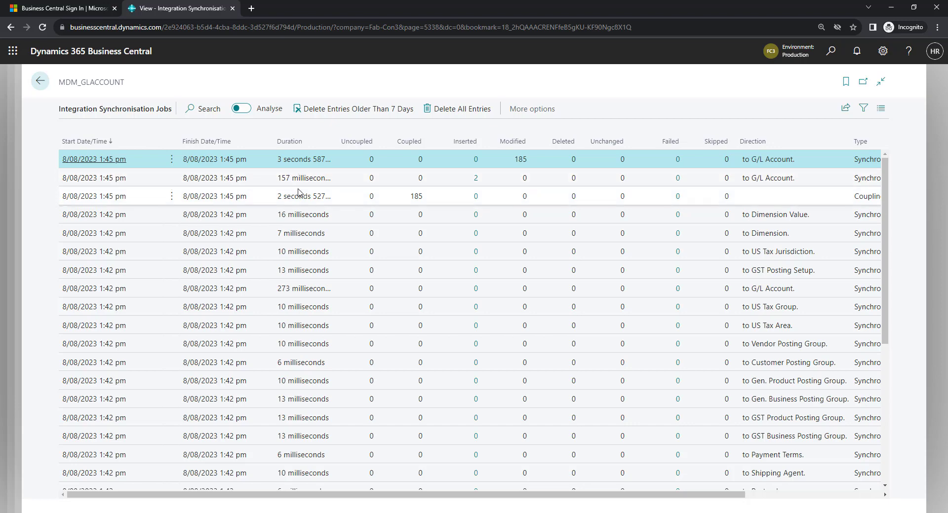
{"action": "mouse_move", "coordinate": [300, 160]}
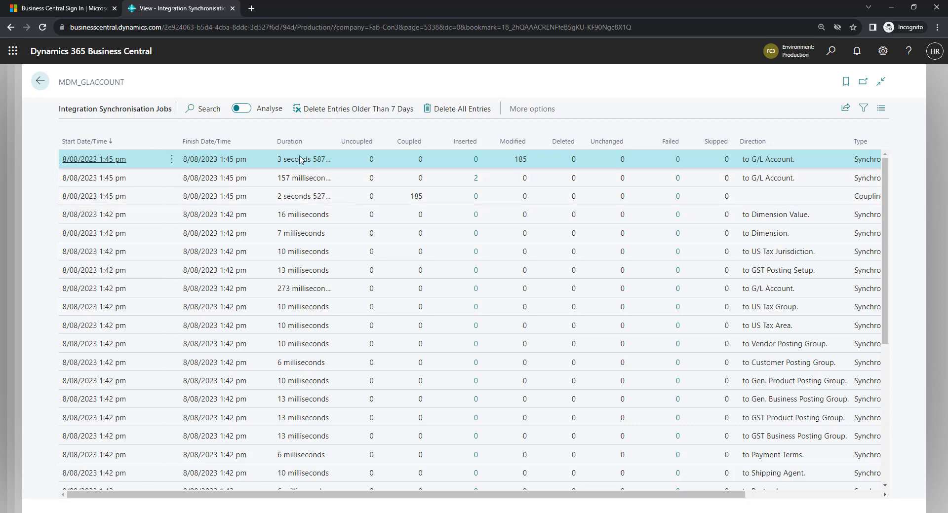
{"action": "mouse_move", "coordinate": [518, 176]}
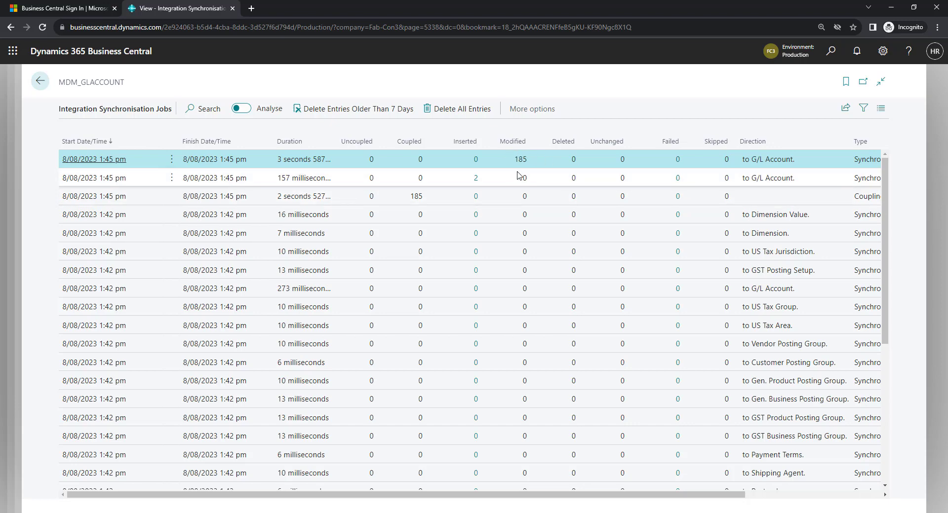
{"action": "mouse_move", "coordinate": [790, 172]}
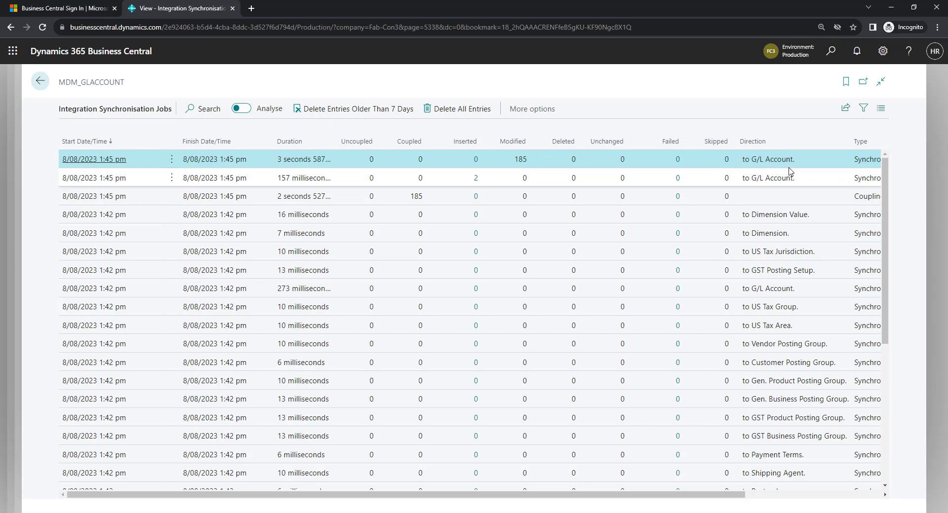
{"action": "left_click", "coordinate": [40, 81]}
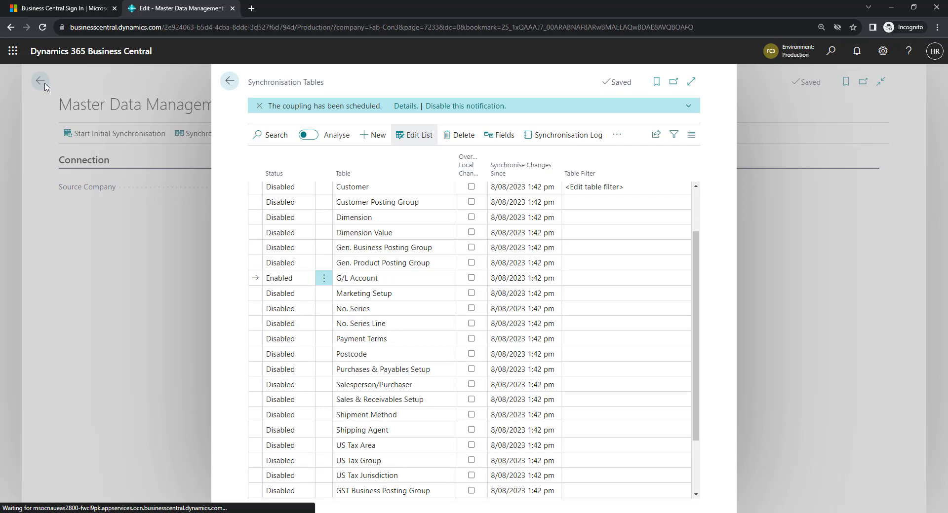
{"action": "left_click", "coordinate": [40, 80]}
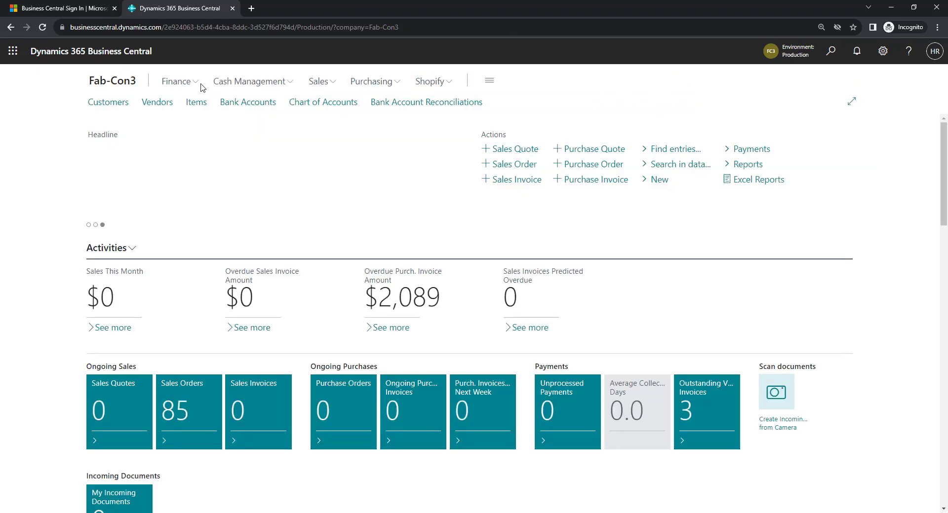
View Fab-Con3's Chart of Accounts from the Finance menu to see the synced G/L accounts
{"action": "left_click", "coordinate": [177, 81]}
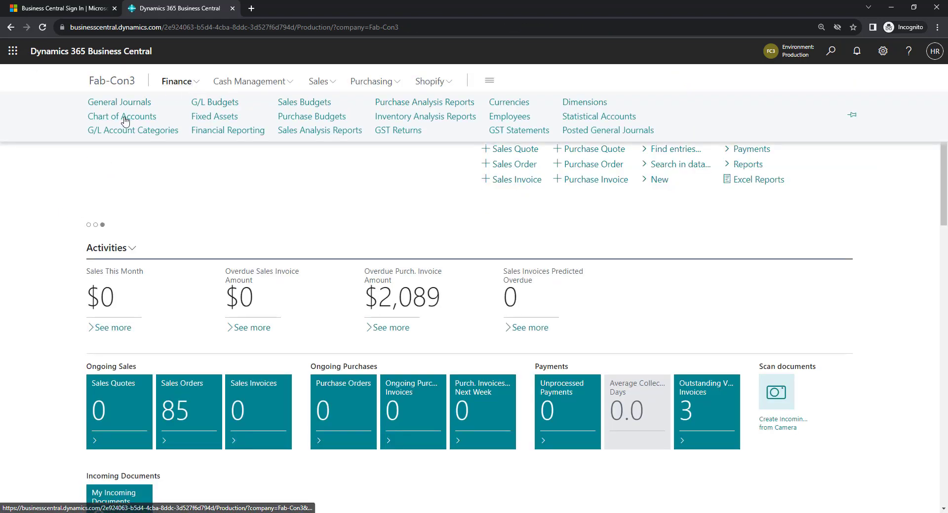
{"action": "left_click", "coordinate": [121, 117]}
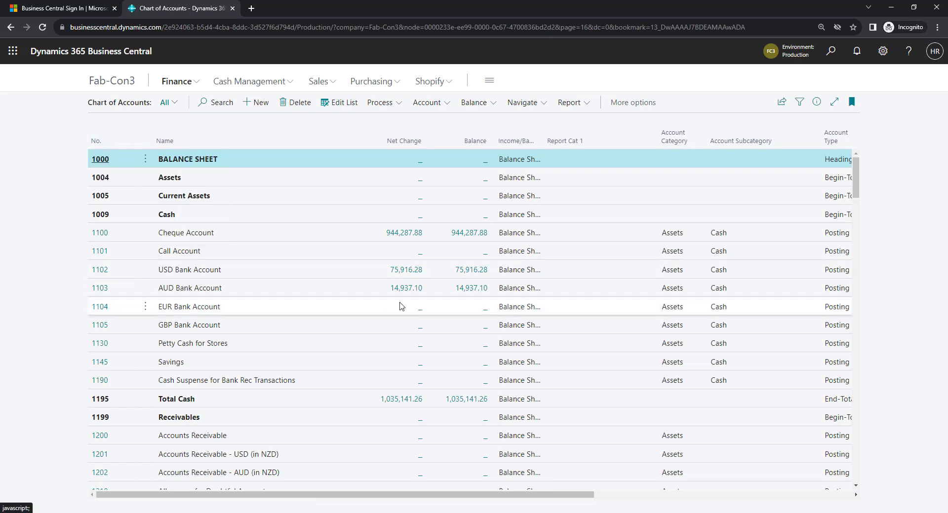
{"action": "mouse_move", "coordinate": [188, 324]}
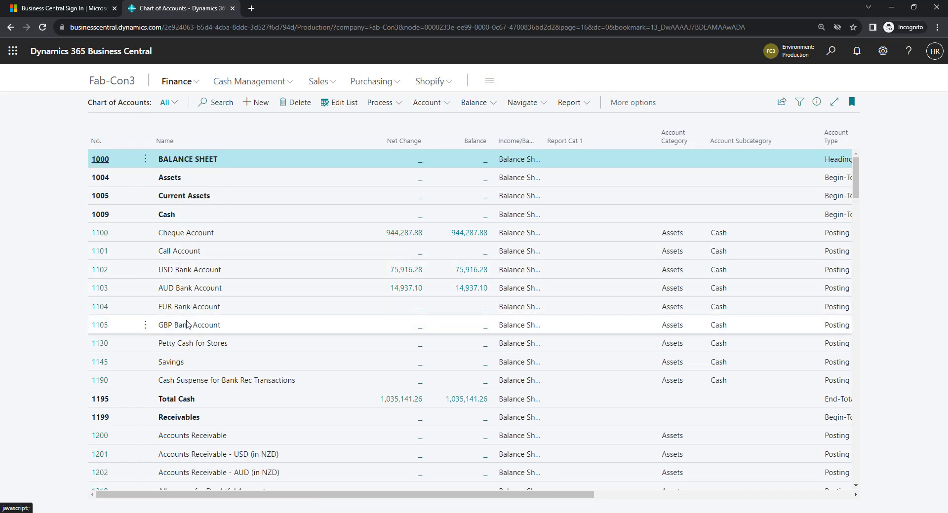
{"action": "mouse_move", "coordinate": [177, 310]}
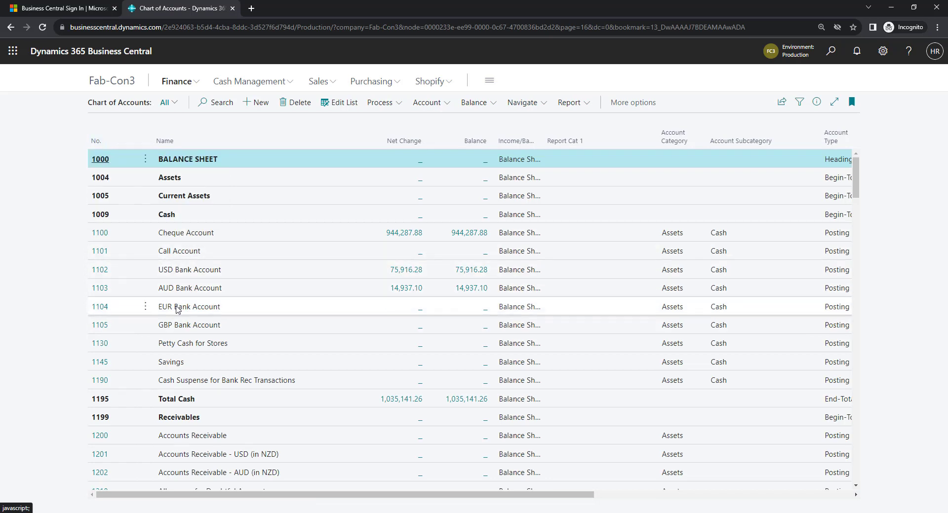
{"action": "mouse_move", "coordinate": [253, 388]}
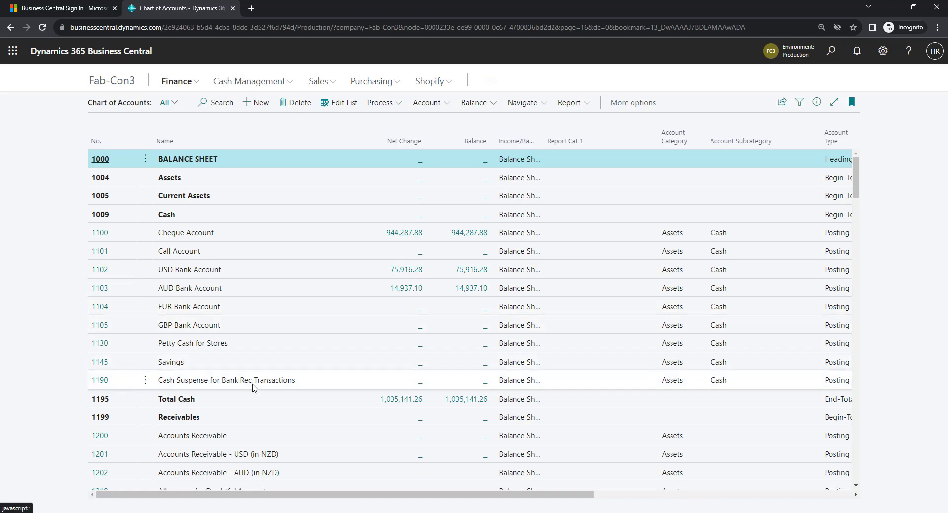
{"action": "mouse_move", "coordinate": [831, 50]}
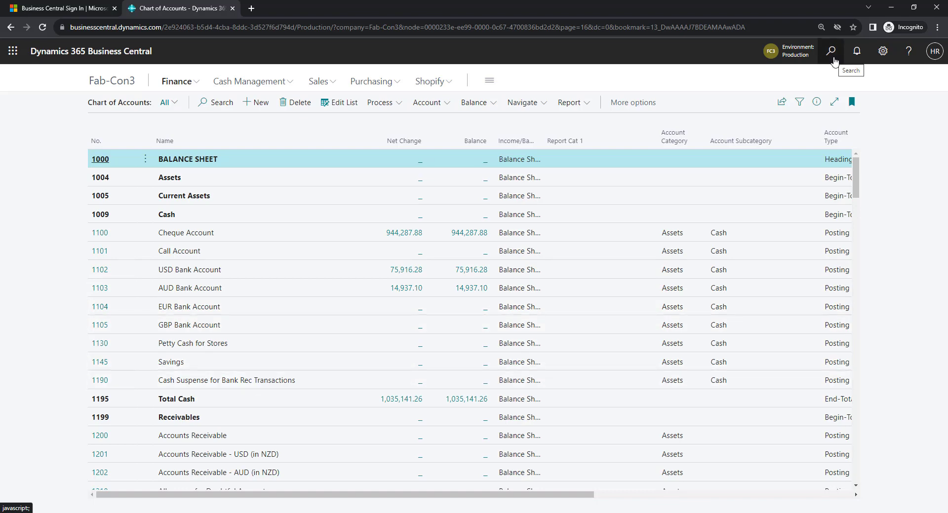
{"action": "left_click", "coordinate": [831, 50]}
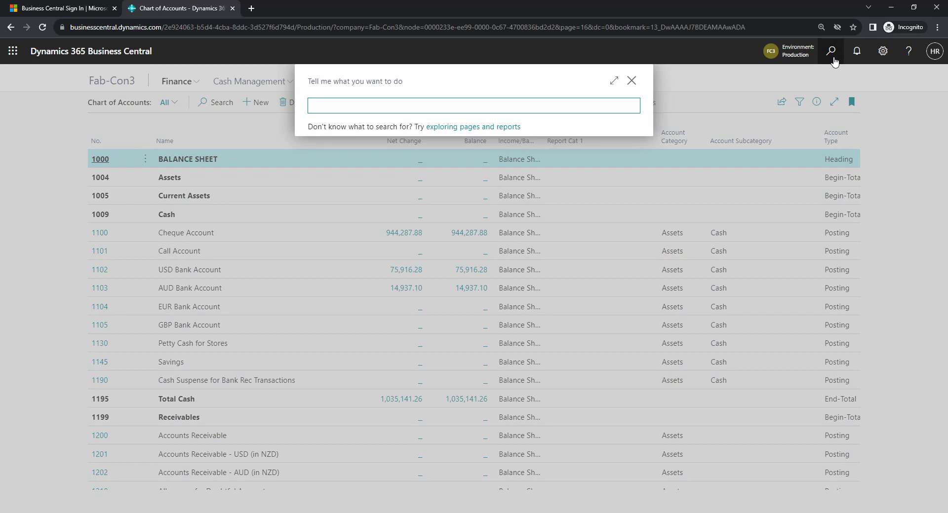
View the MDM_GLACCOUNT entry card in Job Queue Entries, showing On Hold with Inactivity Timeout
{"action": "type", "text": "job qu"}
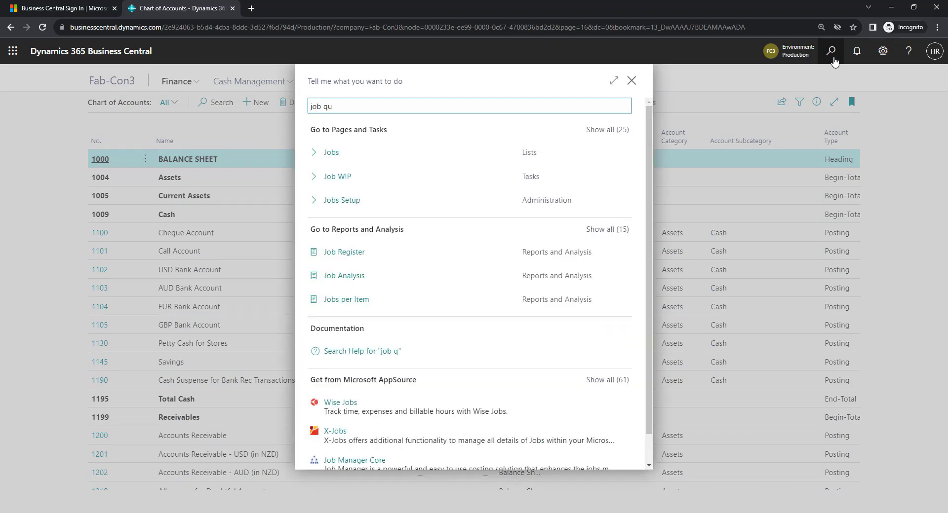
{"action": "type", "text": "eue"}
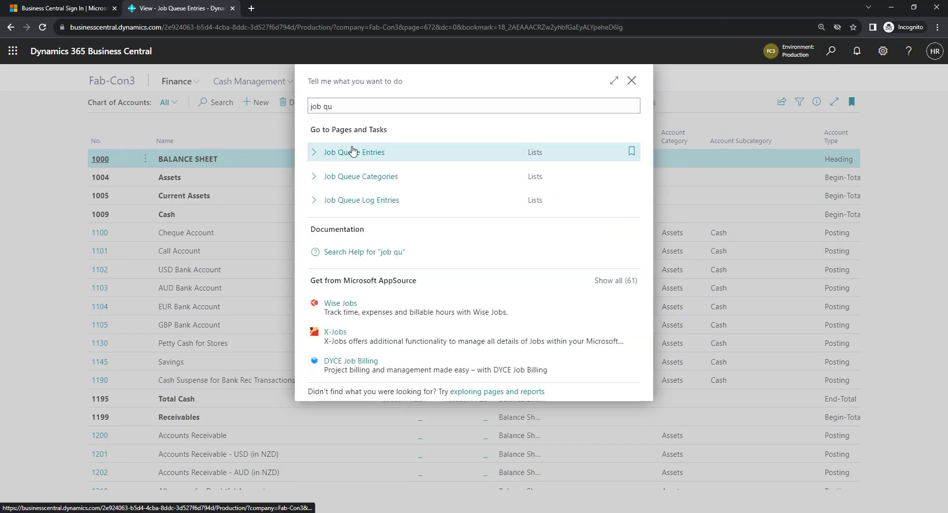
{"action": "left_click", "coordinate": [355, 152]}
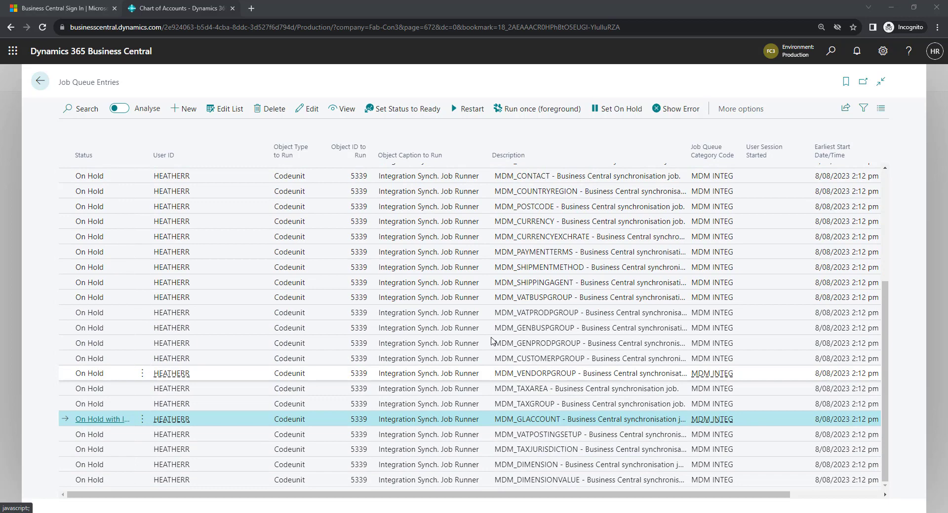
{"action": "mouse_move", "coordinate": [437, 344]}
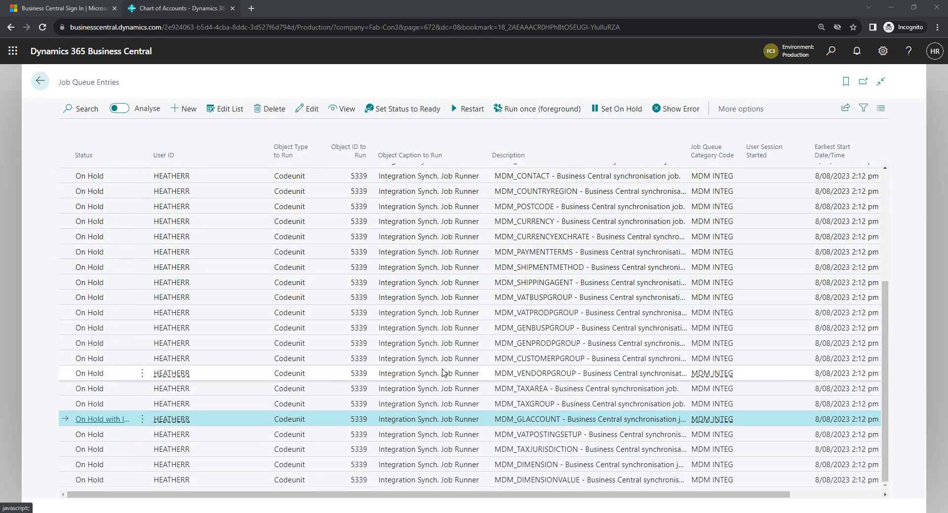
{"action": "mouse_move", "coordinate": [437, 373]}
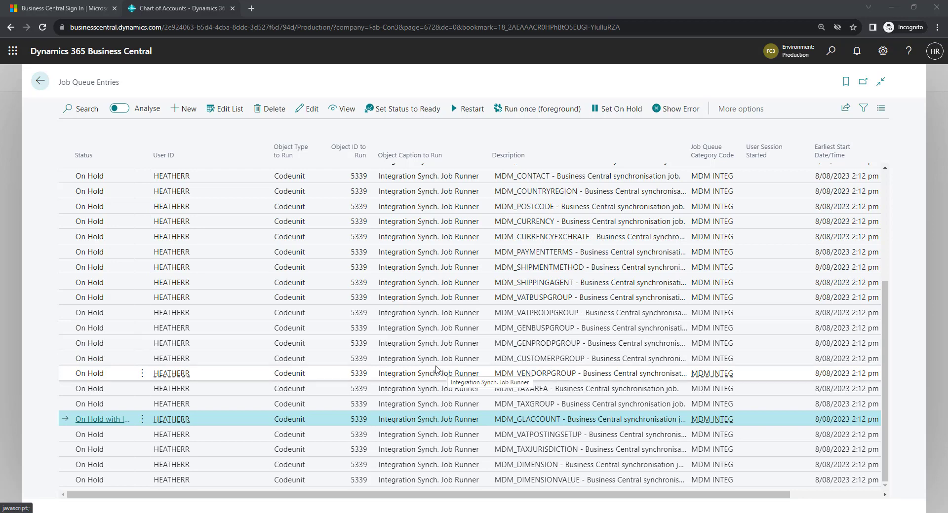
{"action": "mouse_move", "coordinate": [483, 430]}
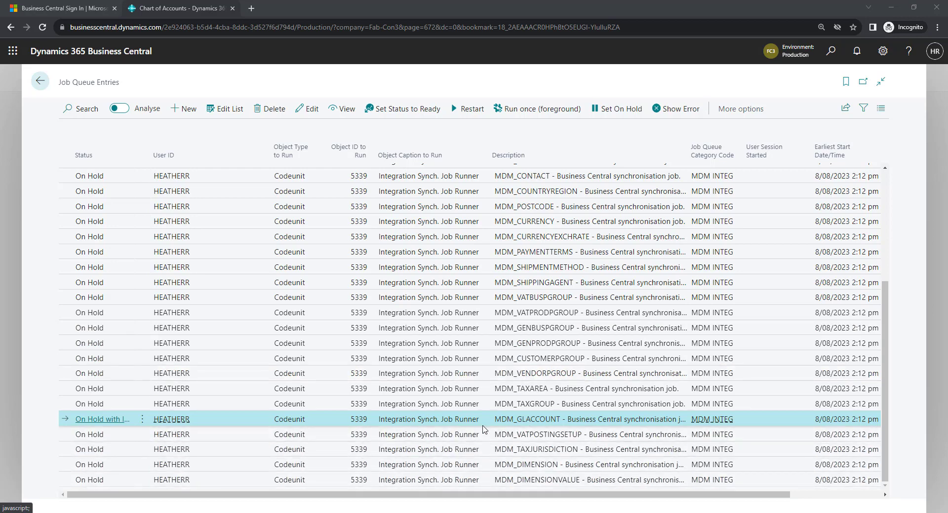
{"action": "mouse_move", "coordinate": [115, 425]}
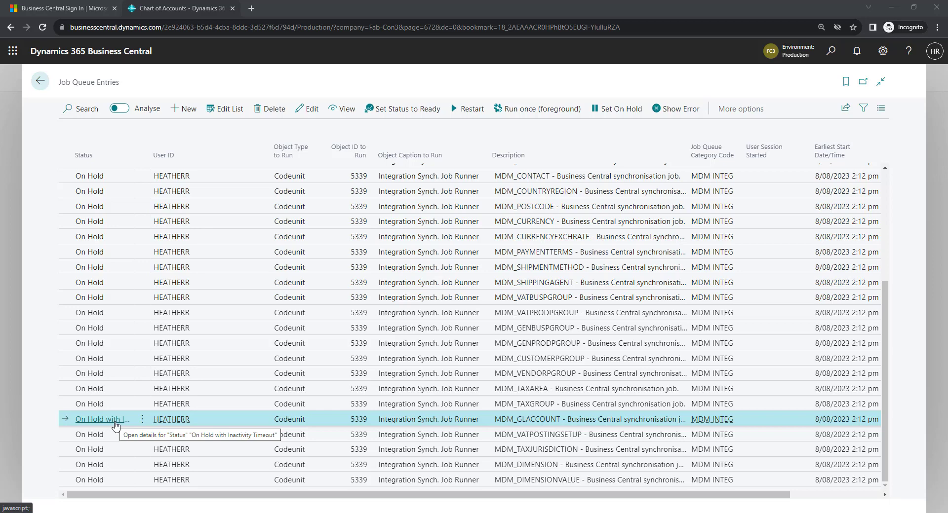
{"action": "left_click", "coordinate": [103, 418]}
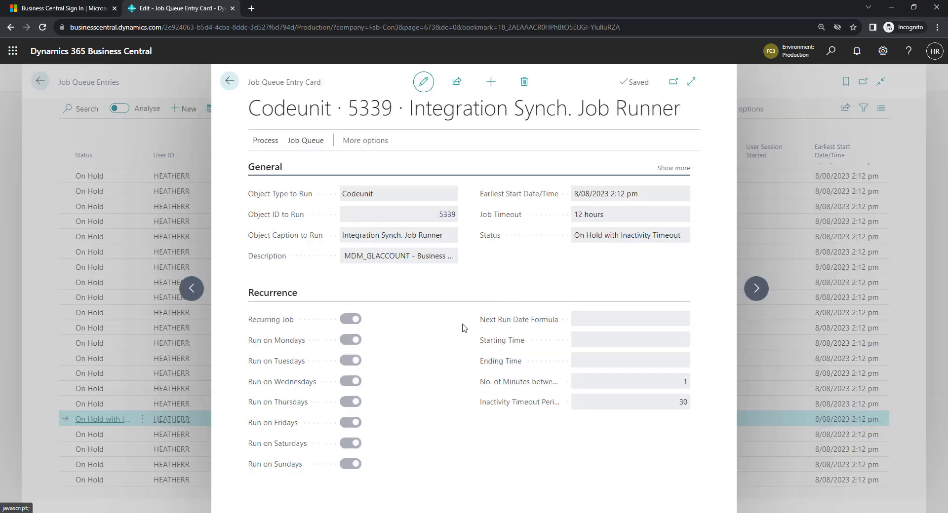
{"action": "mouse_move", "coordinate": [694, 422]}
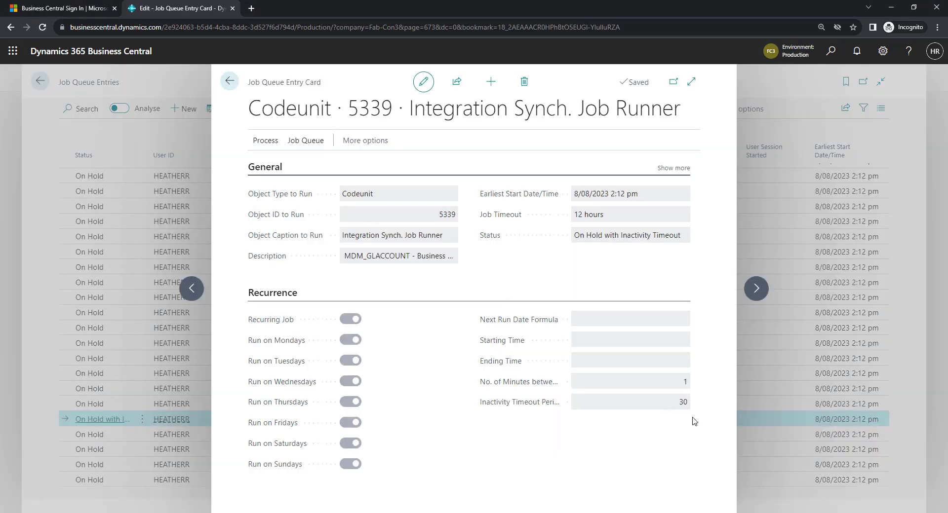
{"action": "mouse_move", "coordinate": [345, 203]}
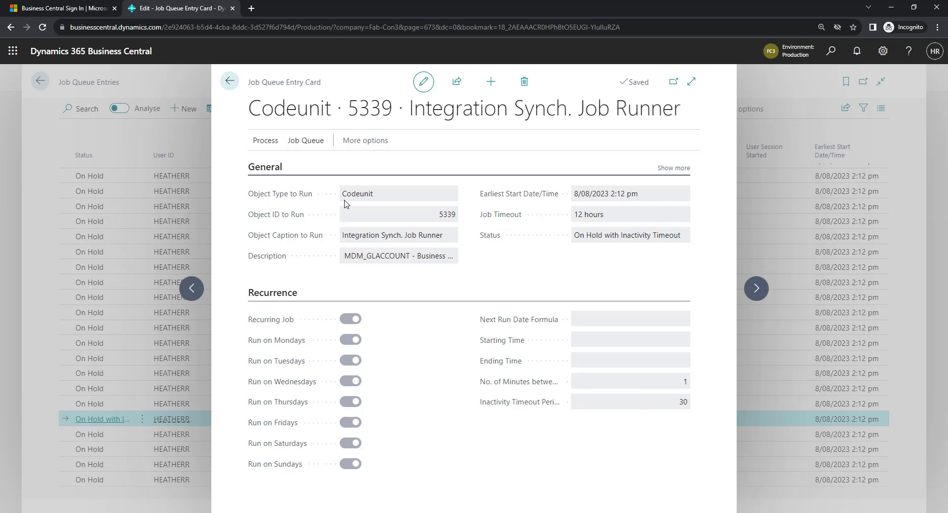
{"action": "mouse_move", "coordinate": [689, 414]}
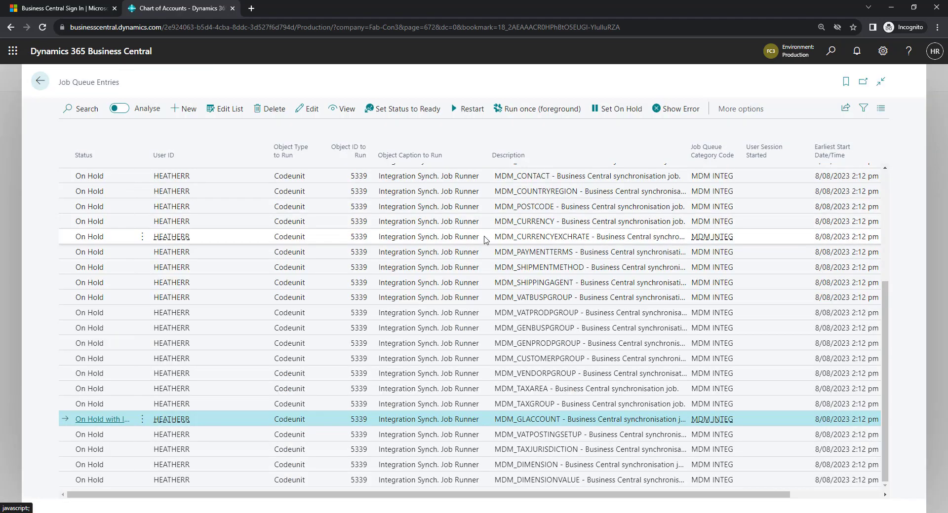
{"action": "mouse_move", "coordinate": [747, 452]}
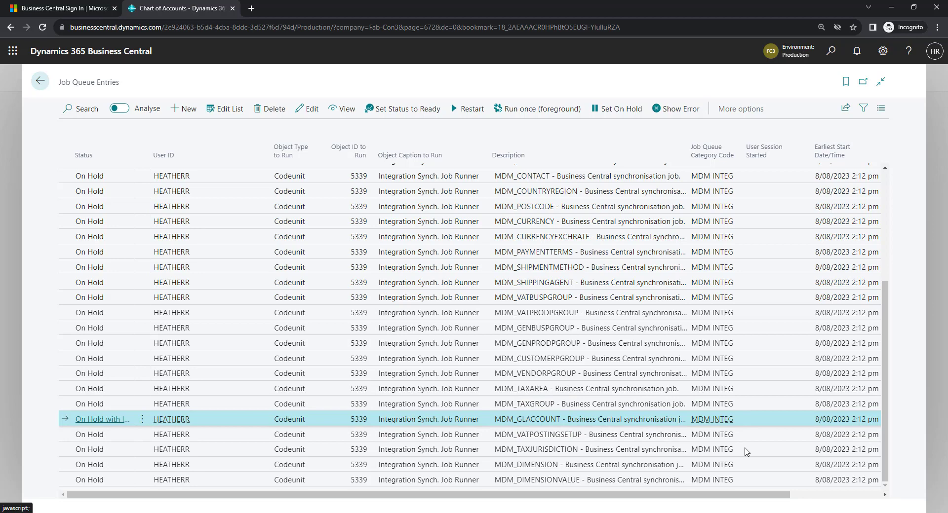
{"action": "scroll", "scroll_direction": "right", "scroll_amount": 3}
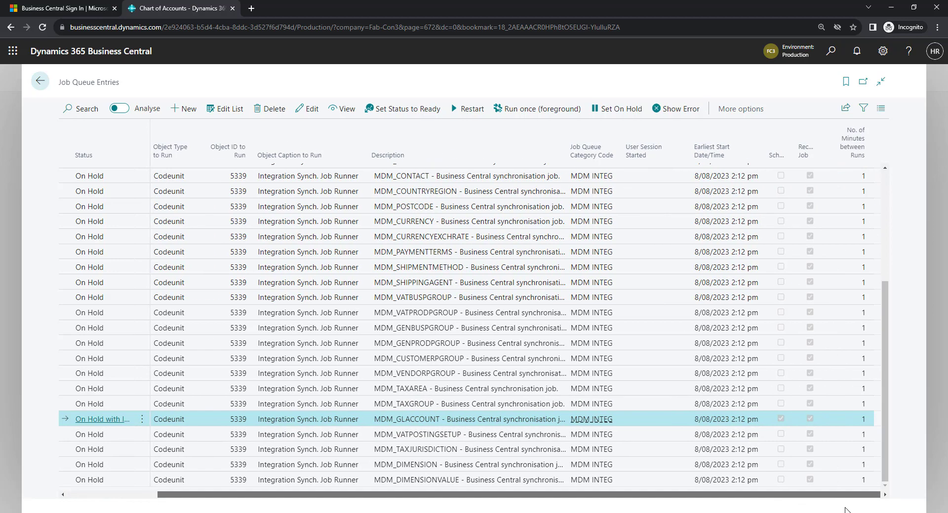
{"action": "mouse_move", "coordinate": [627, 424]}
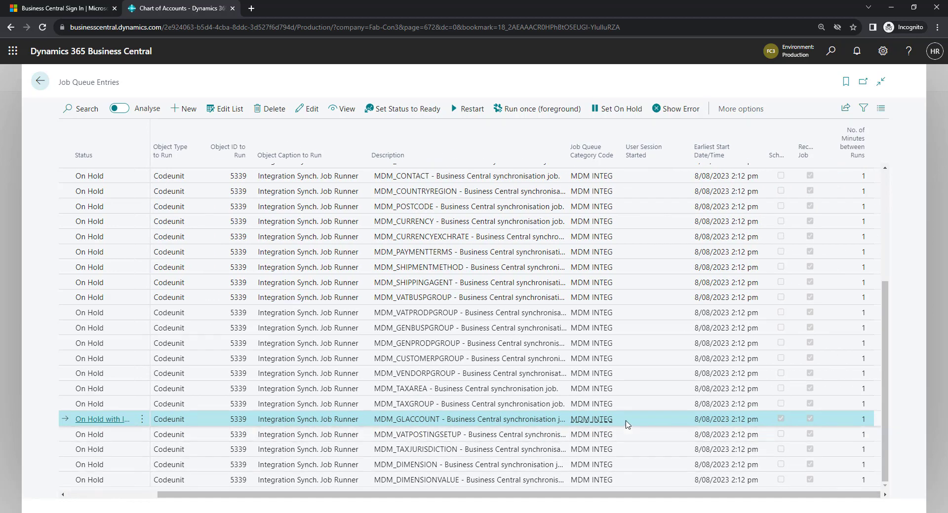